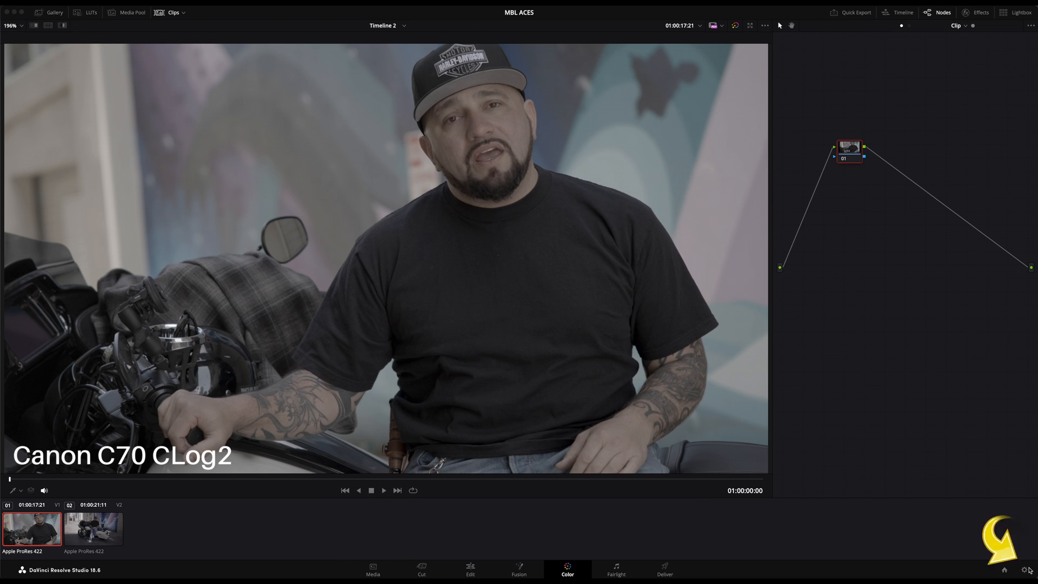
- In Project Settings' Color Management, set the colour science to ACEScct
key(shift+9)
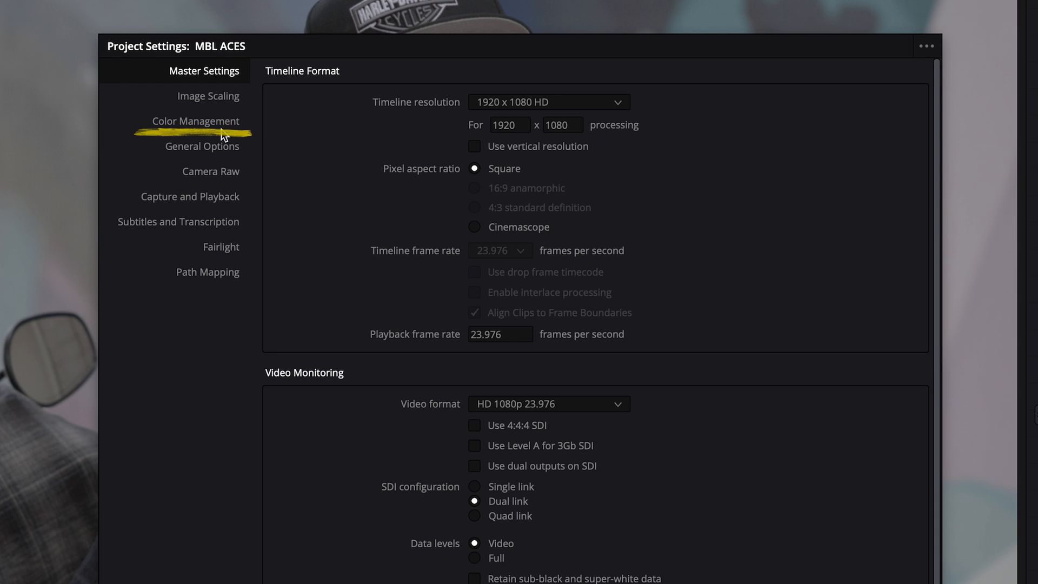
click(195, 121)
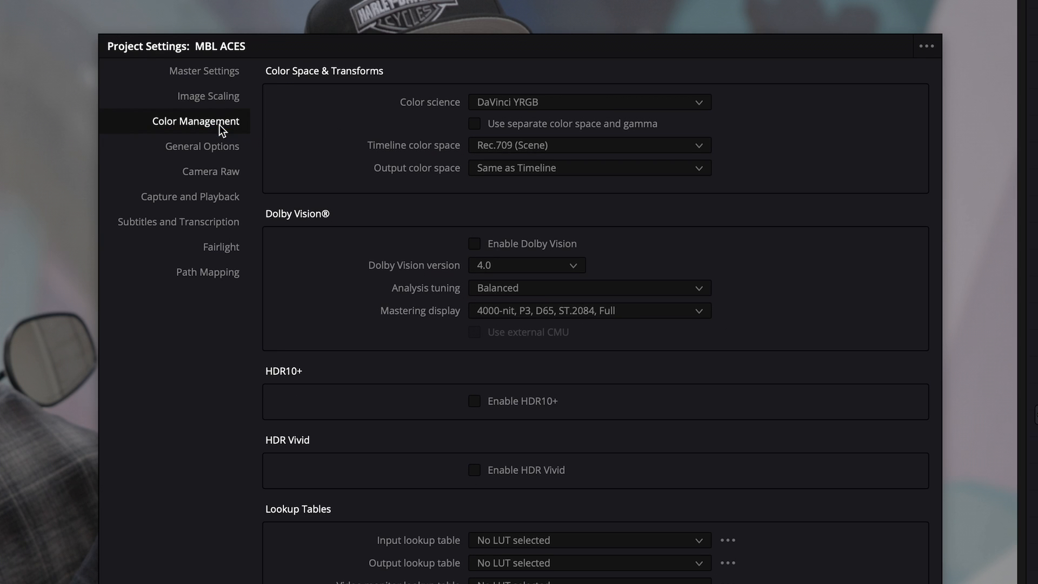
click(586, 101)
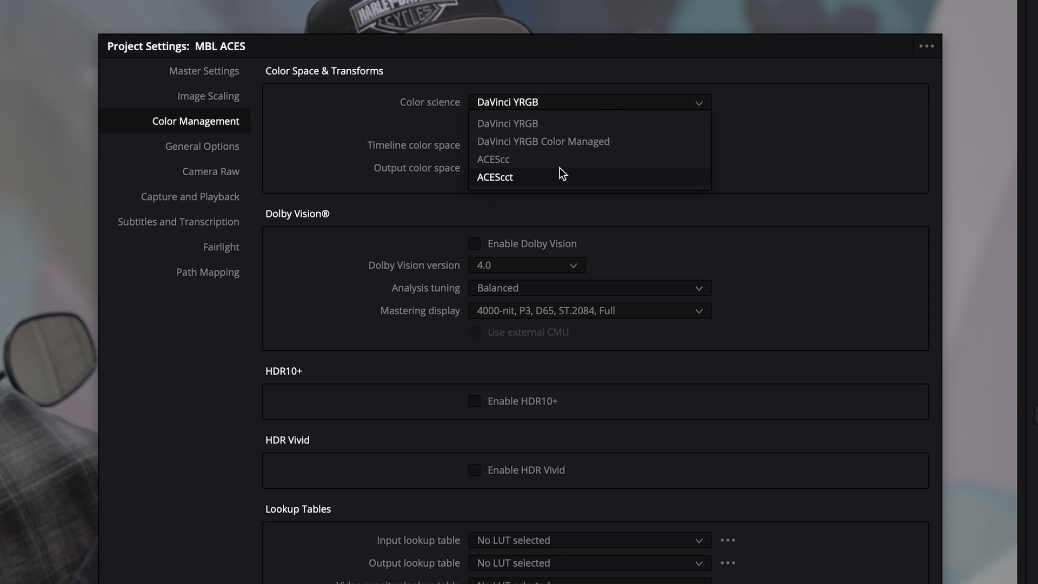
click(495, 177)
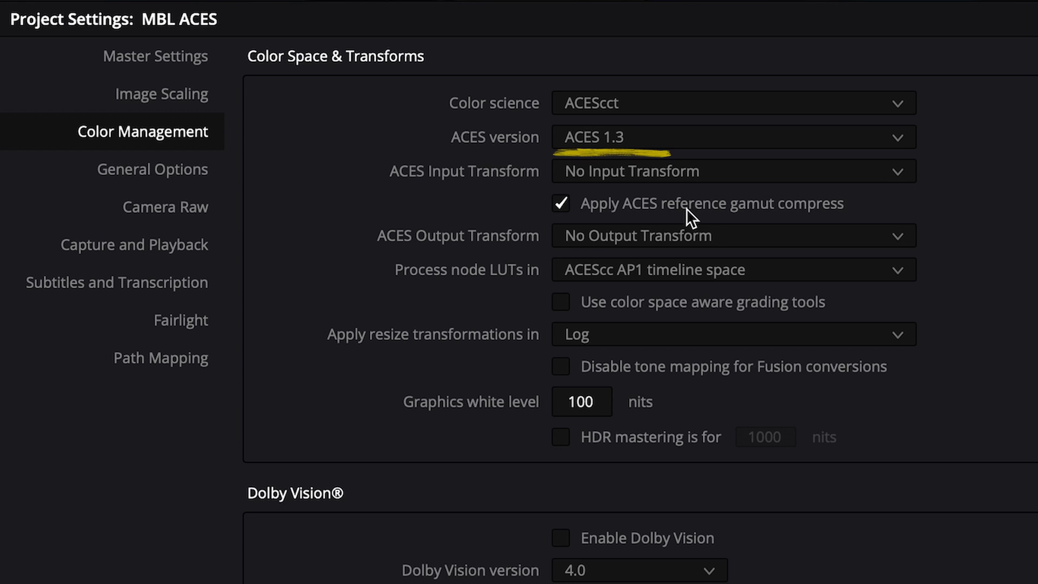
- Keep ACES version 1.3, set ACES output to Rec.709, and enable colour space aware grading tools
click(728, 137)
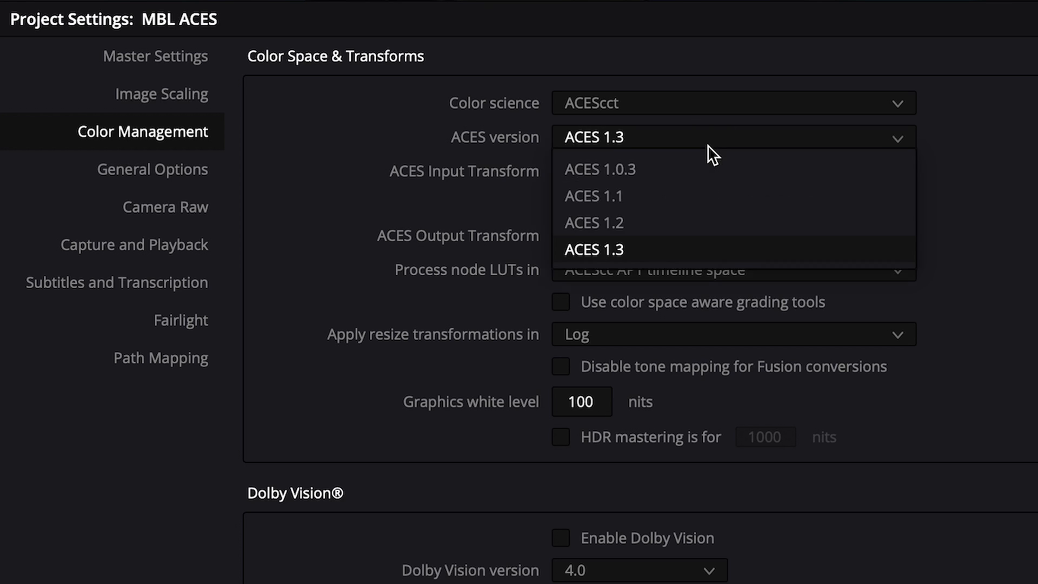
click(593, 249)
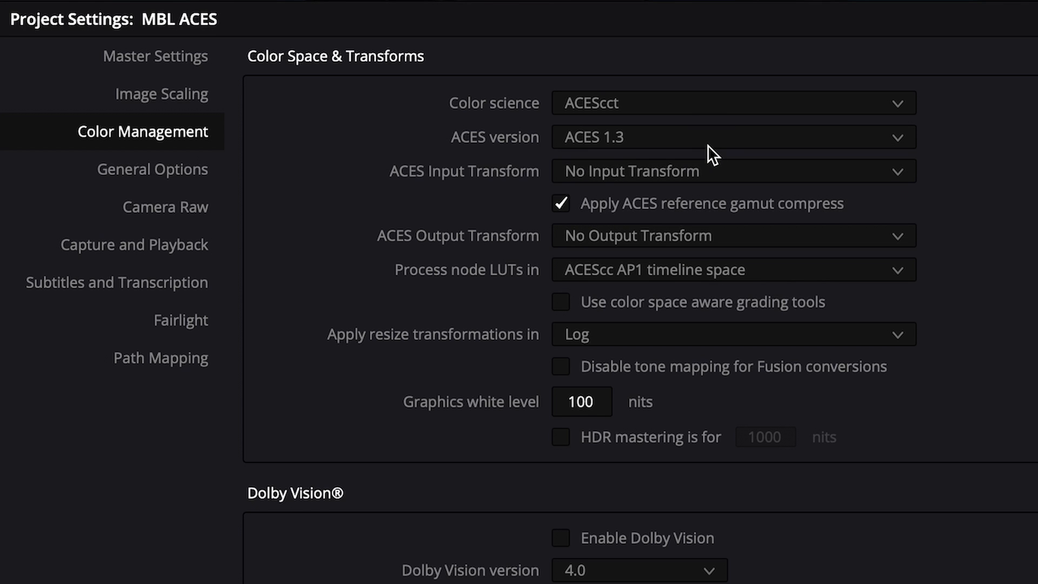
mouse_move(714, 175)
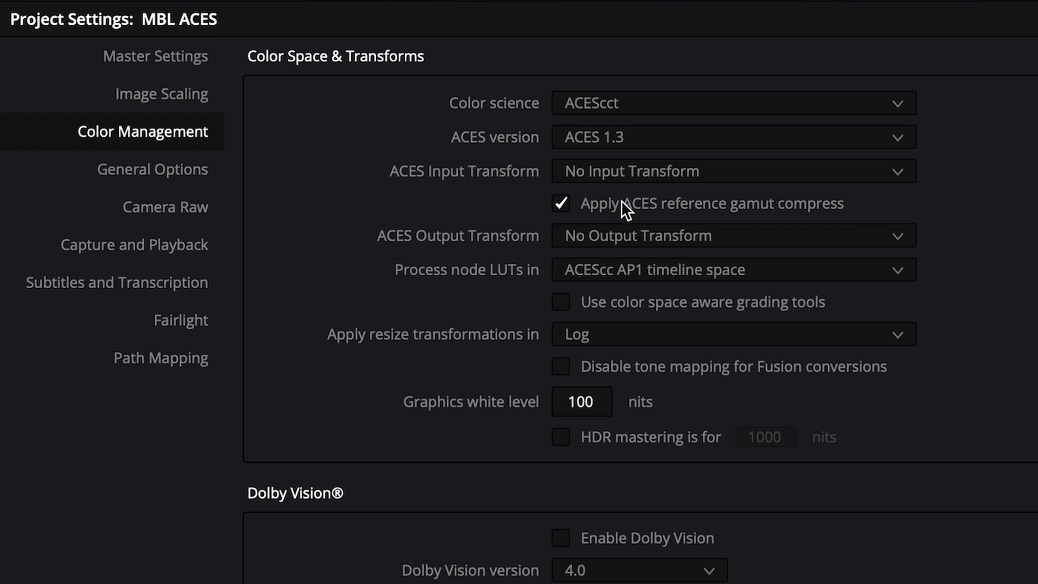
click(731, 235)
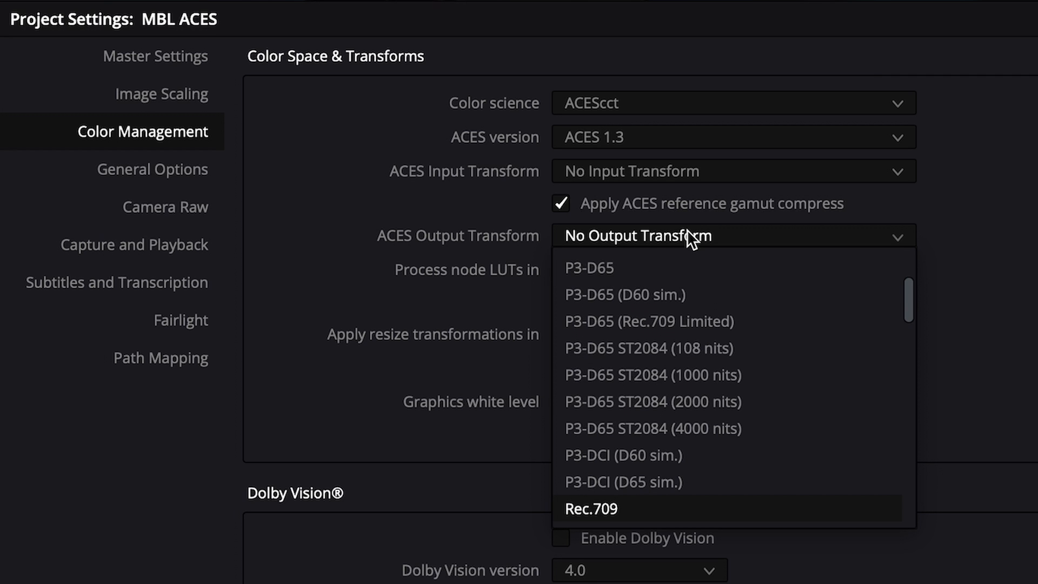
click(589, 508)
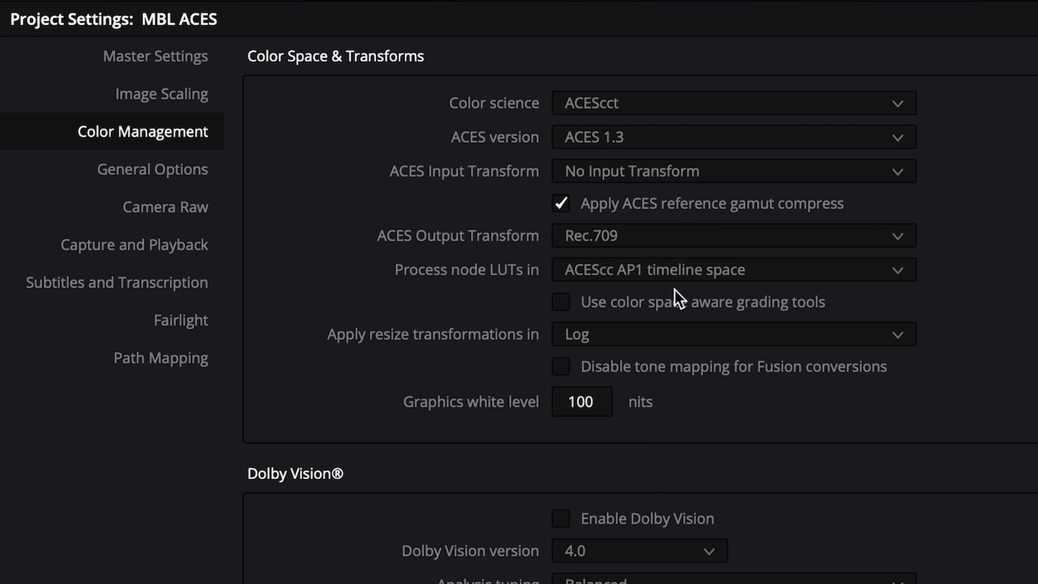
click(559, 301)
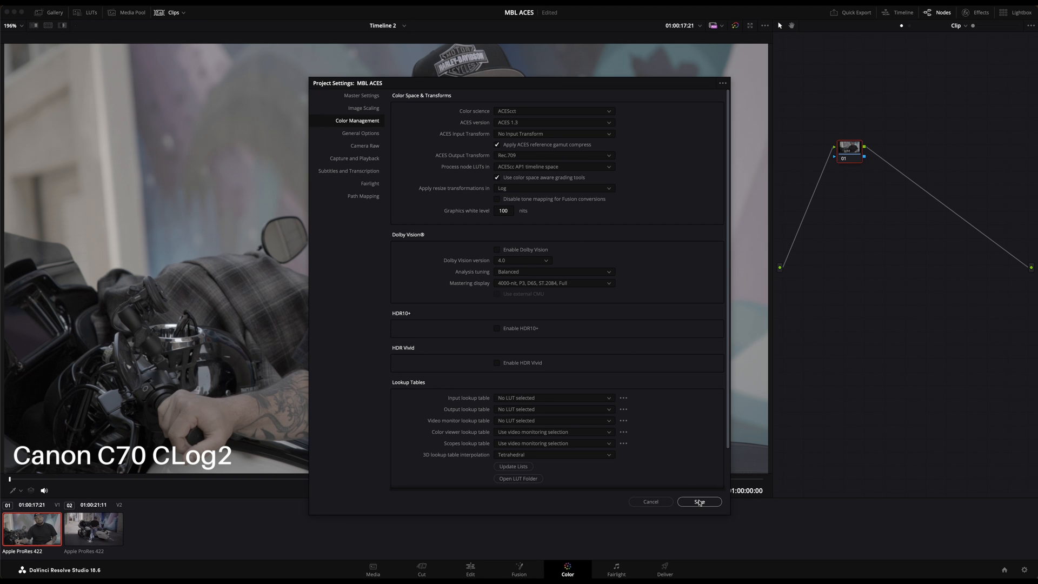
- Save the ACES project settings and tag the Sony FX6 clip as SLog3 SGamut3Cine
click(699, 501)
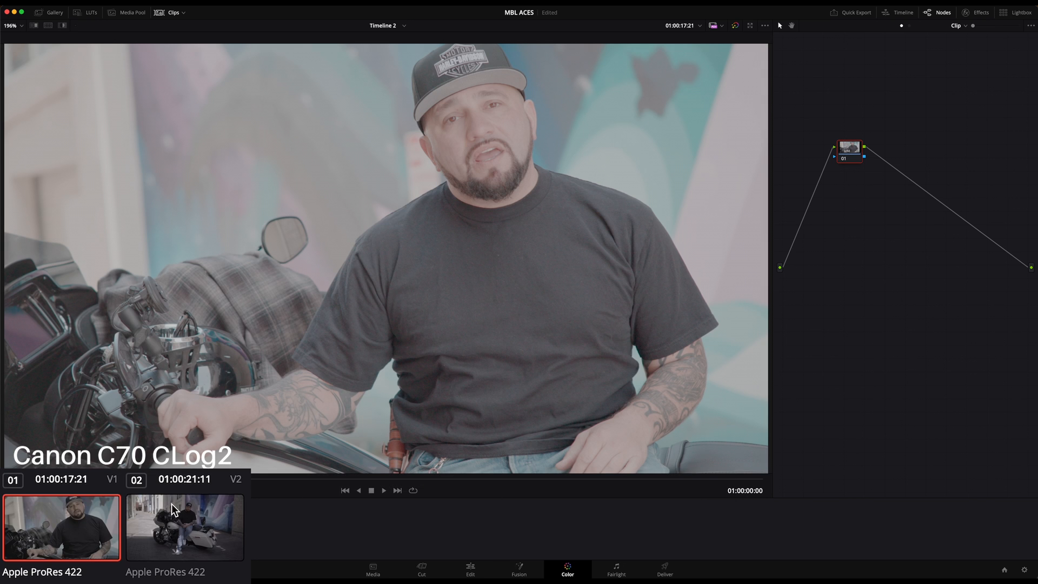
mouse_move(73, 533)
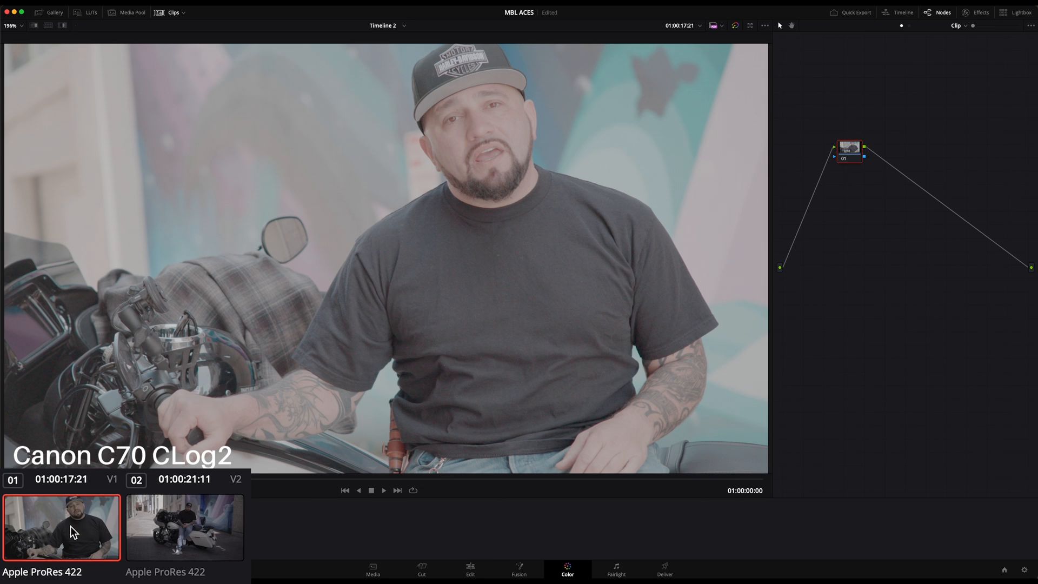
click(183, 527)
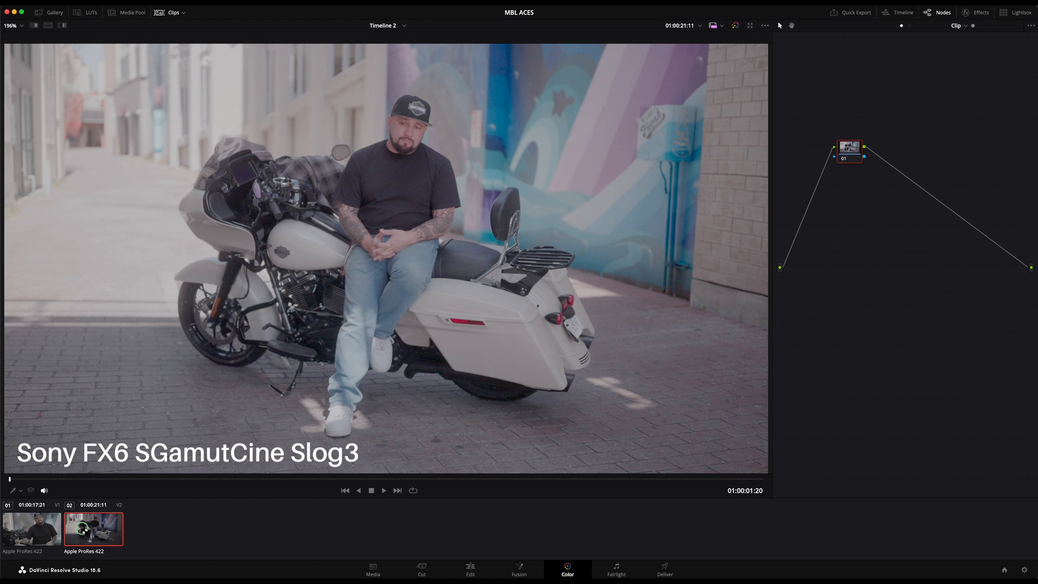
right_click(92, 527)
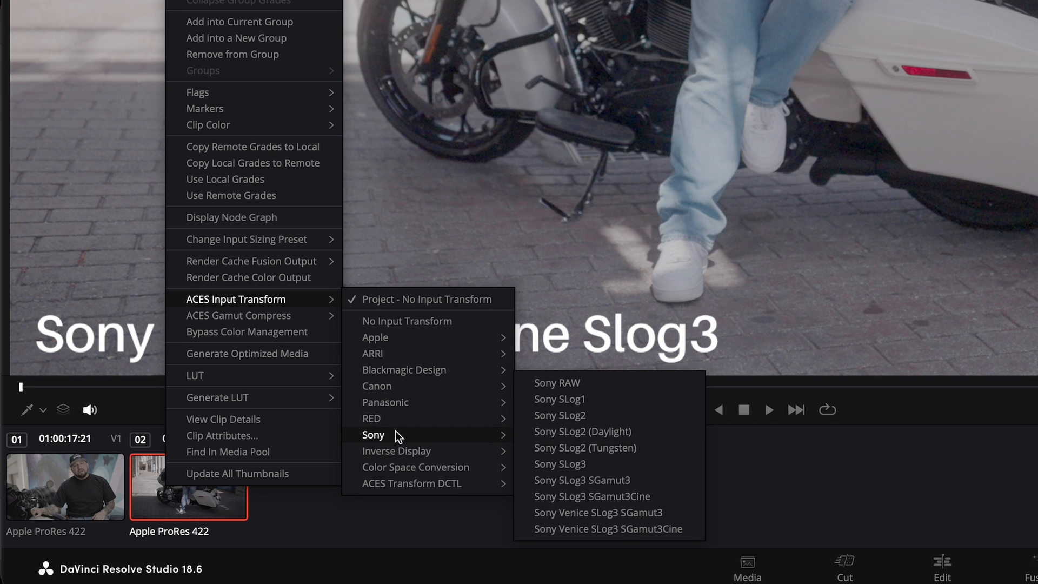
mouse_move(592, 496)
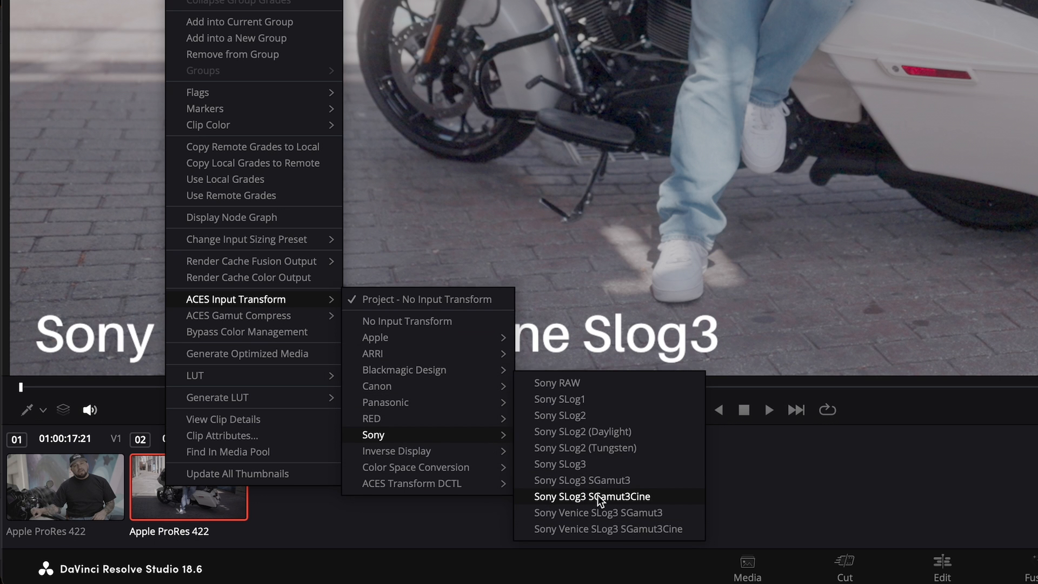
click(590, 495)
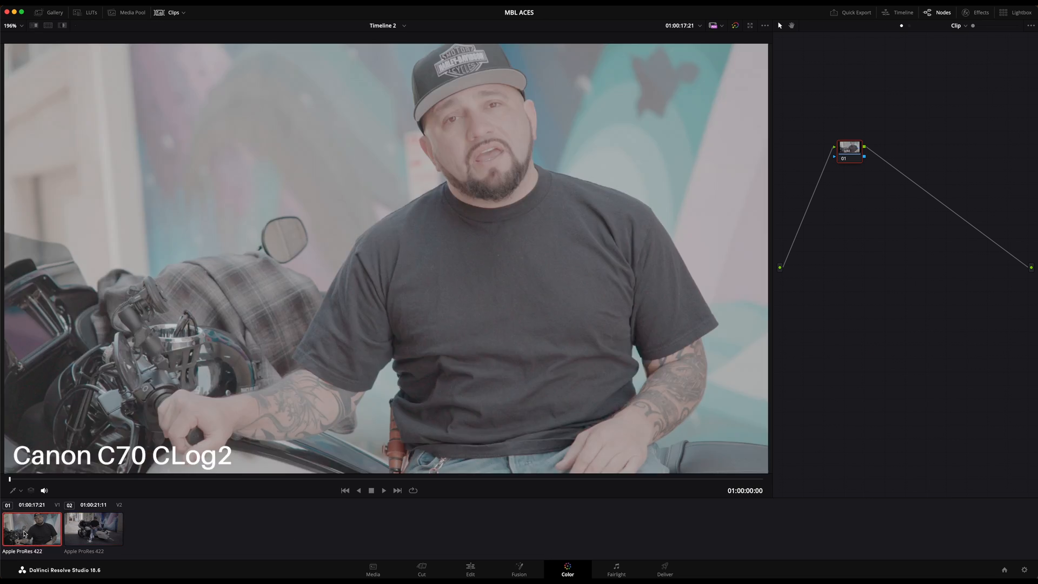
- Tag the Canon C70 clip with the Canon Log 2 ACES input transform
right_click(31, 527)
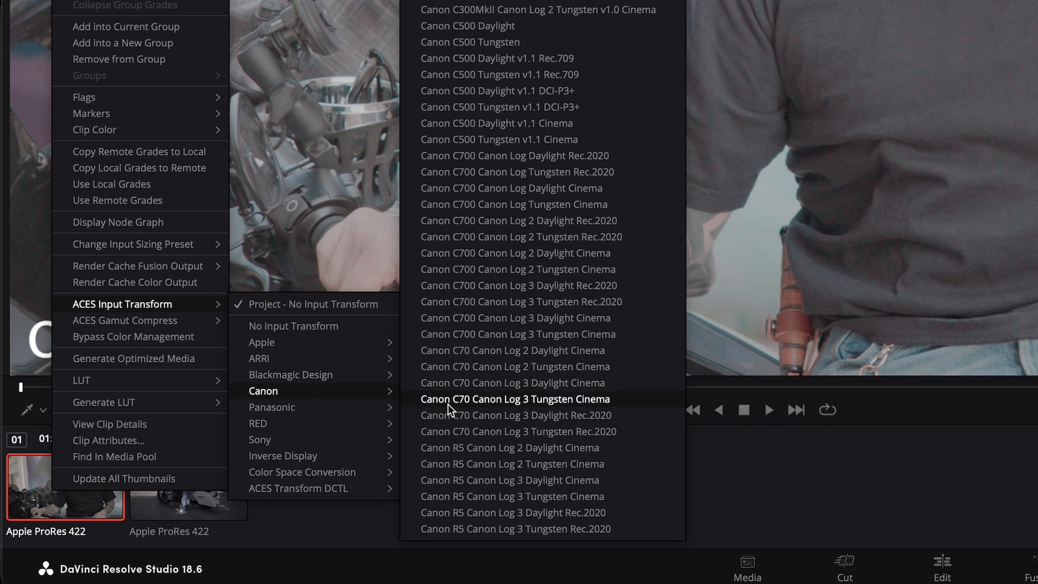
mouse_move(498, 366)
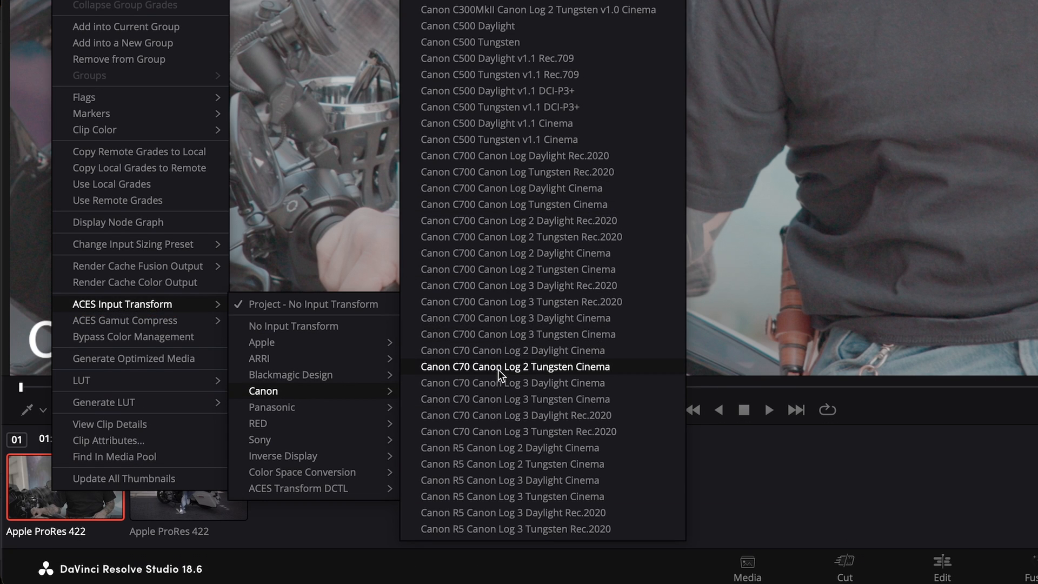
click(512, 366)
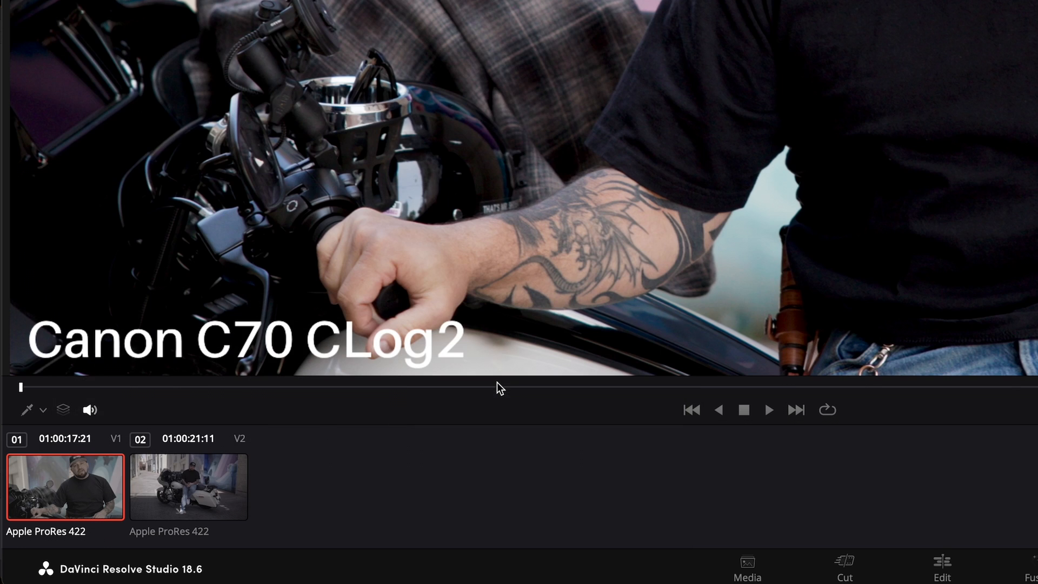
click(567, 565)
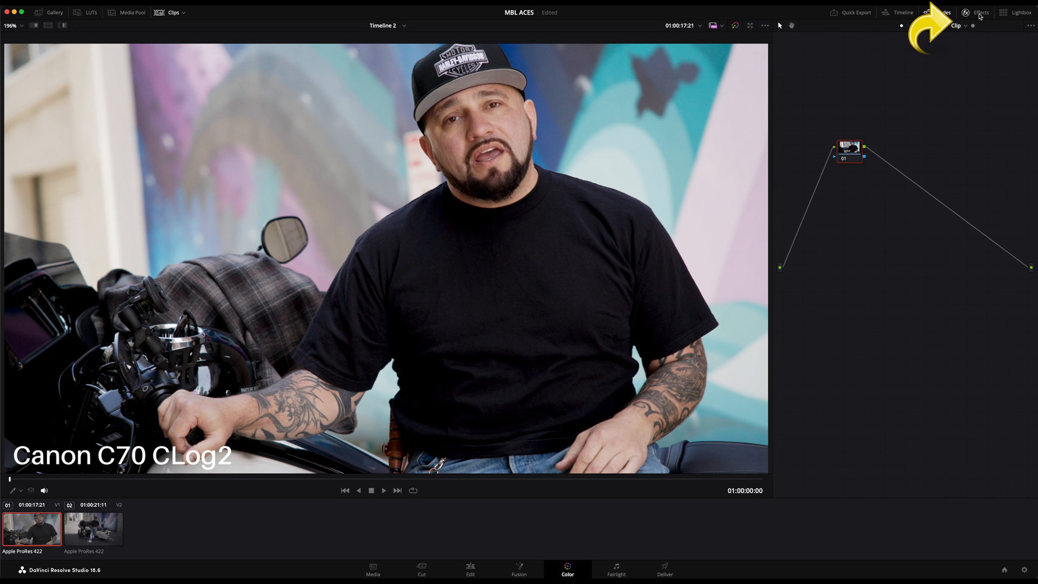
- Find 'looks' in Effects, add Magic Bullet Looks to the Canon node, and apply a film look
click(979, 12)
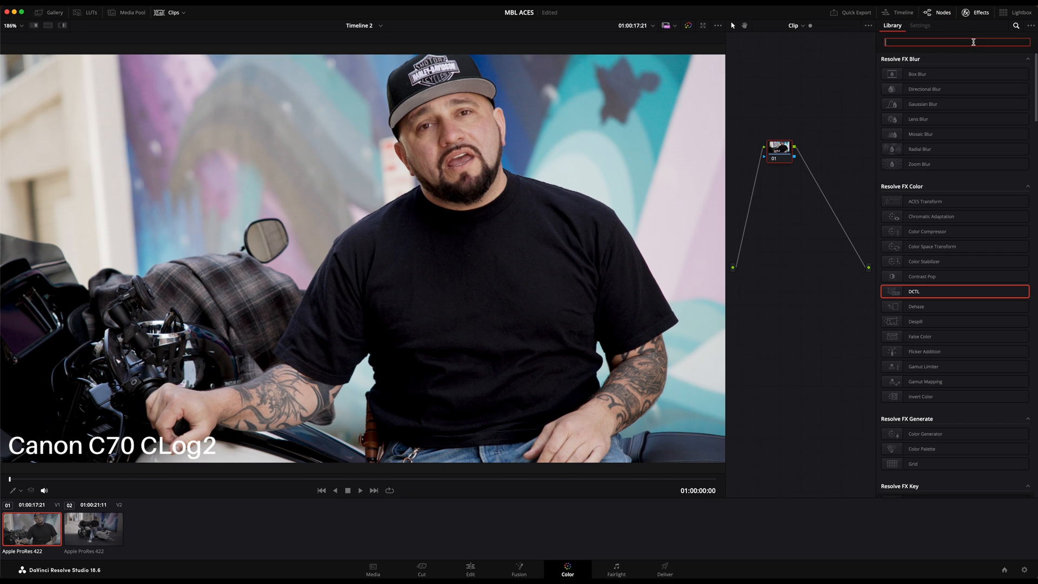
text(looks)
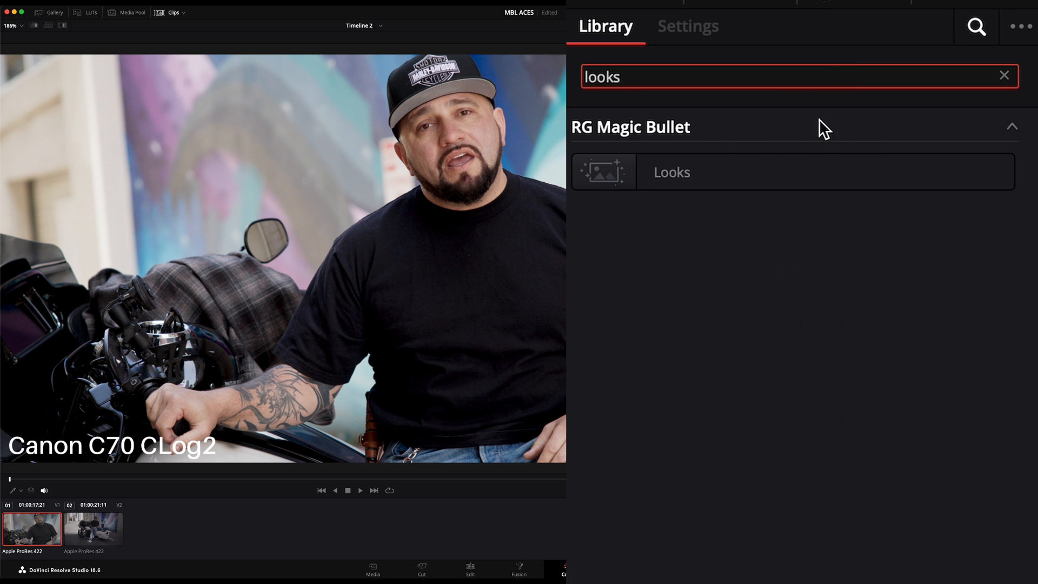
click(687, 26)
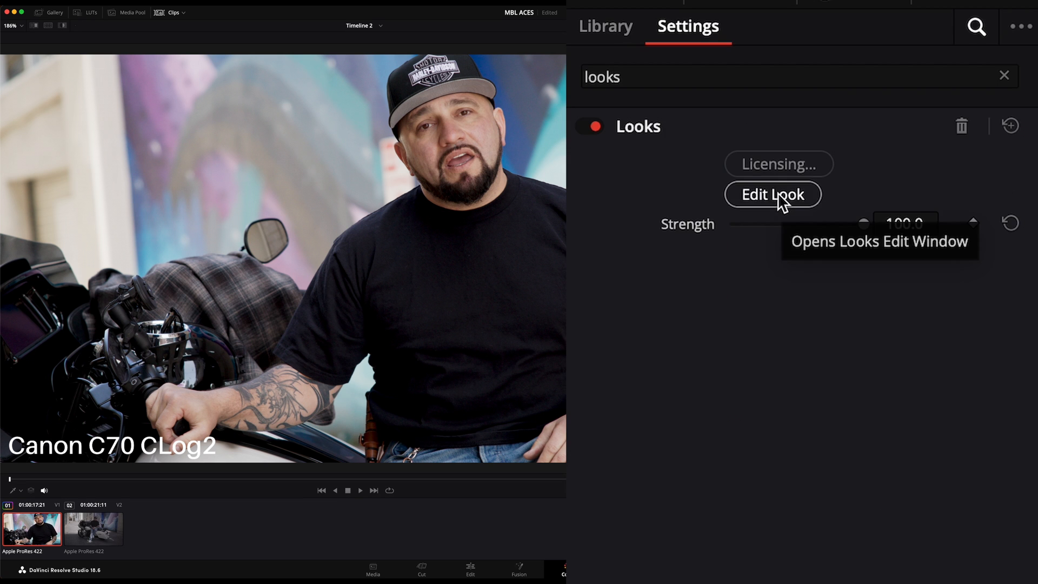
click(772, 194)
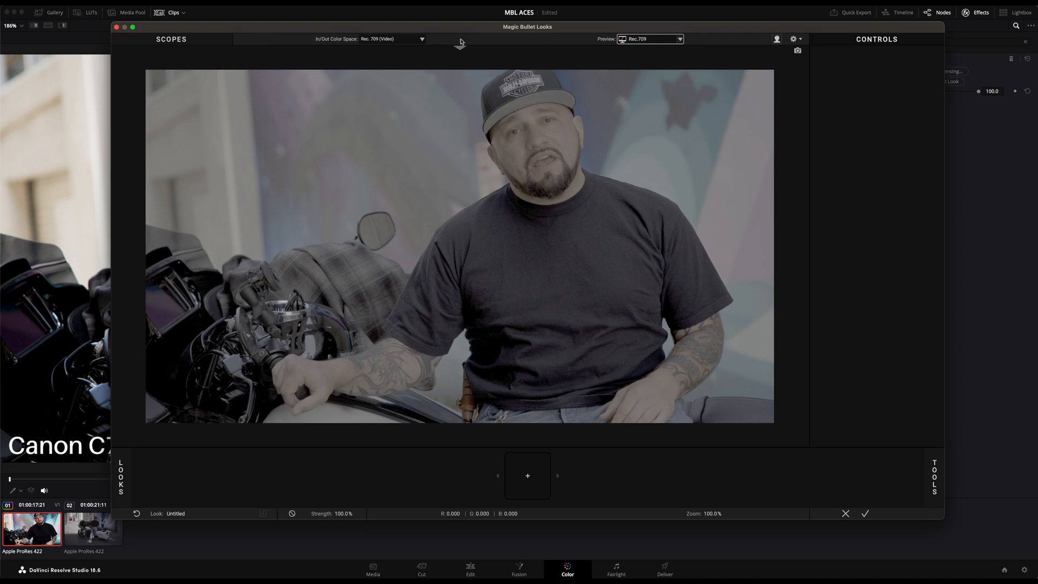
mouse_move(421, 41)
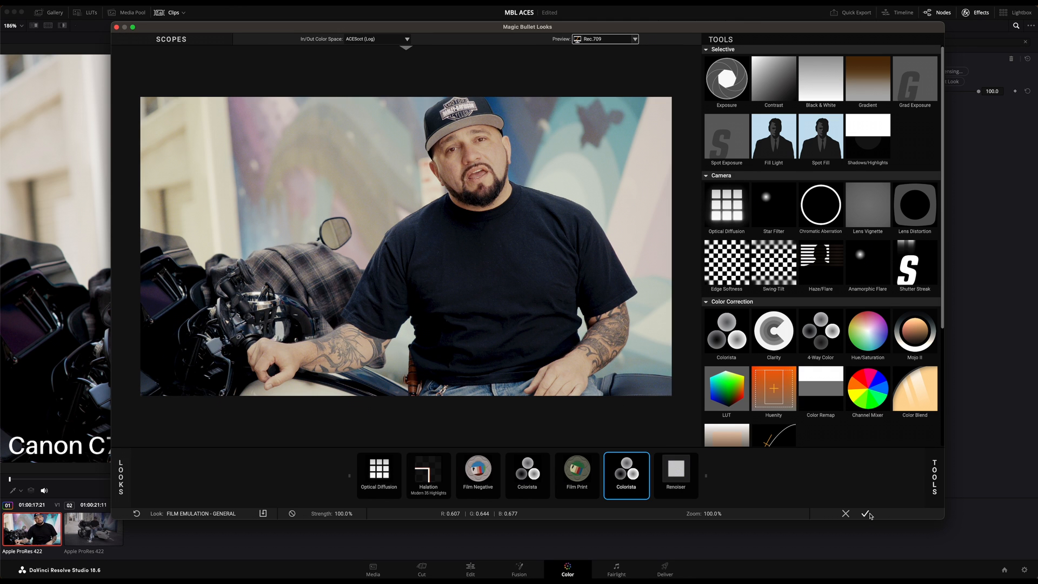
click(867, 513)
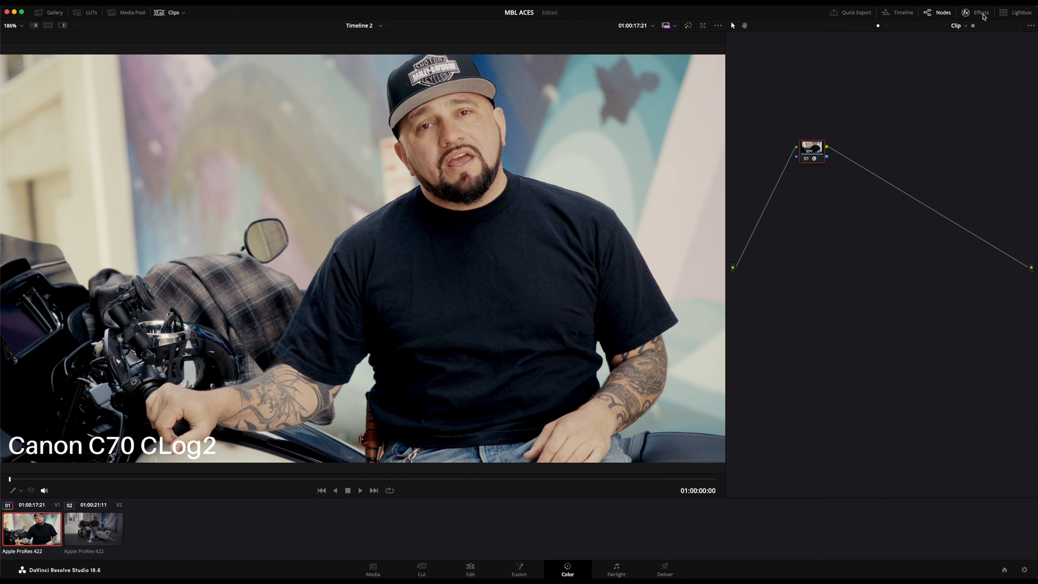
click(92, 528)
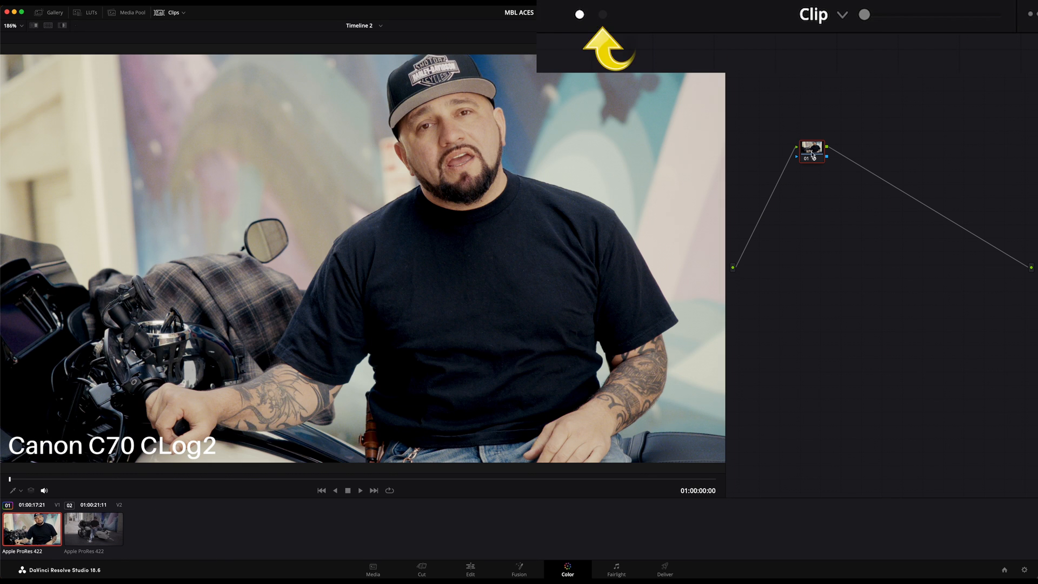
click(602, 14)
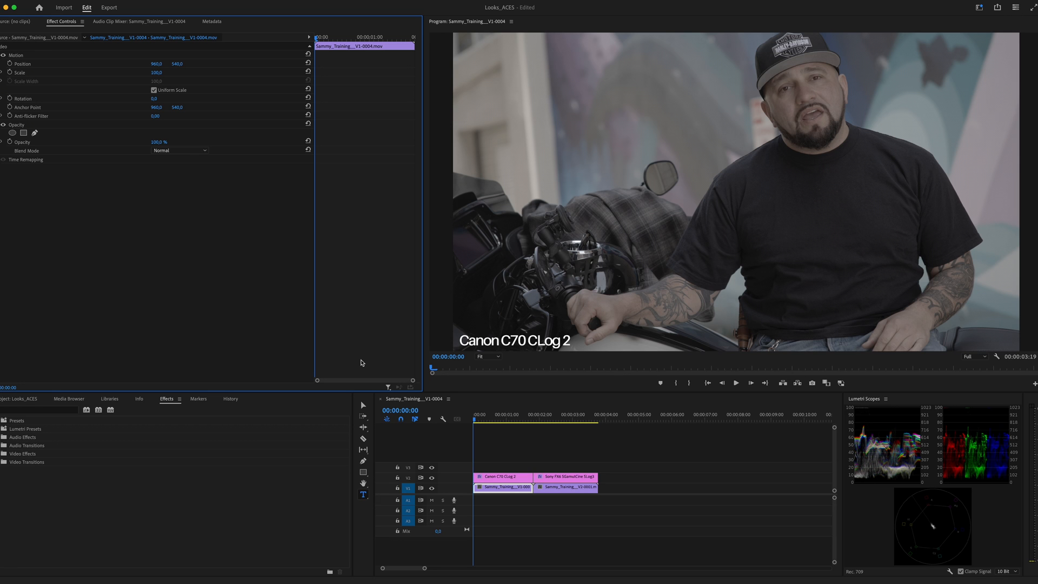
mouse_move(117, 364)
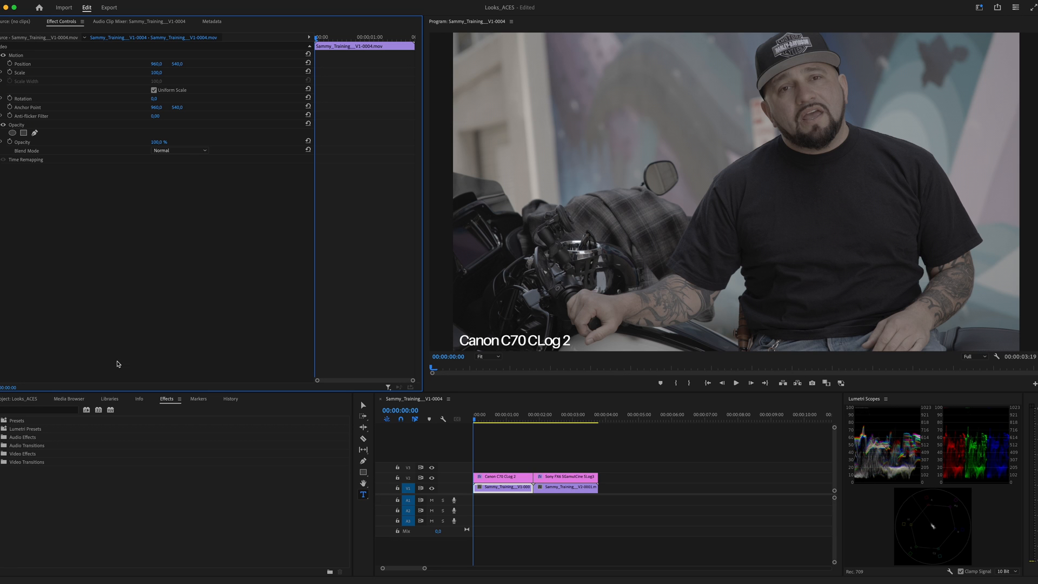
- Search the Effects panel for 'bullet' to find Magic Bullet Looks
text(bullet)
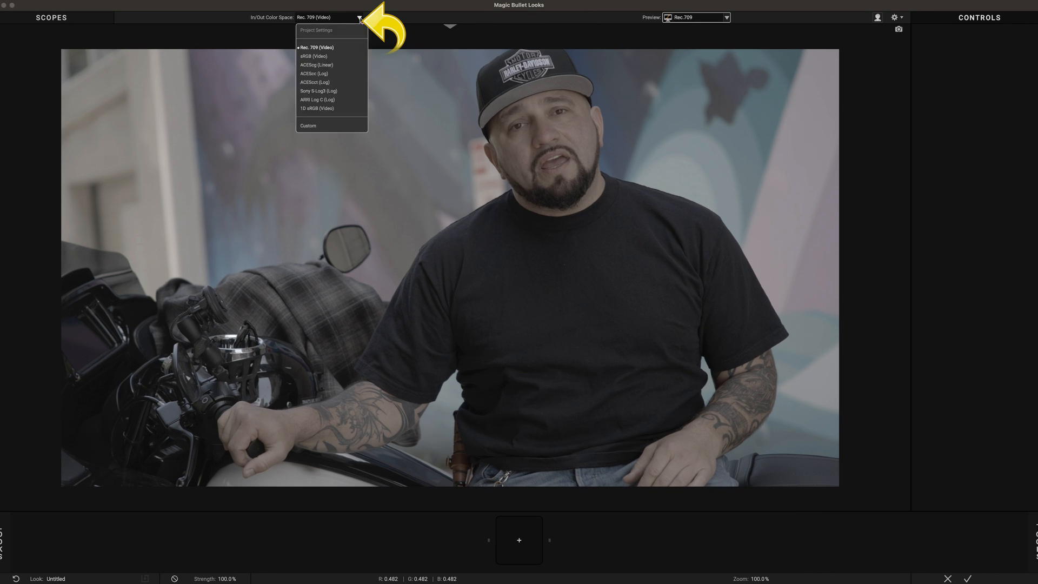
- Use a custom OpenColorIO - ACES setup with Canon-Log2 Cinema Gamut Daylight as the input
click(307, 126)
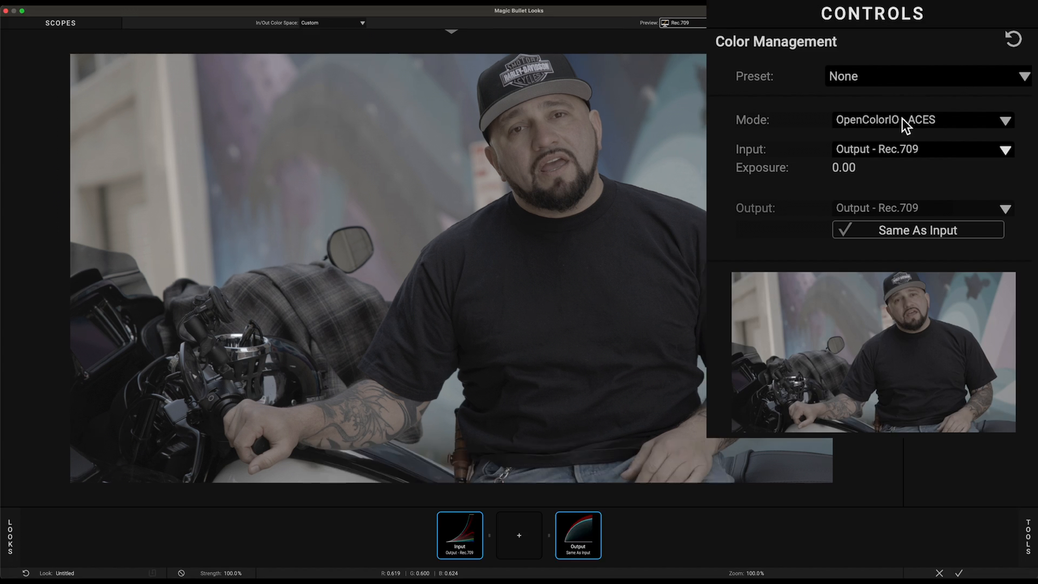
click(920, 120)
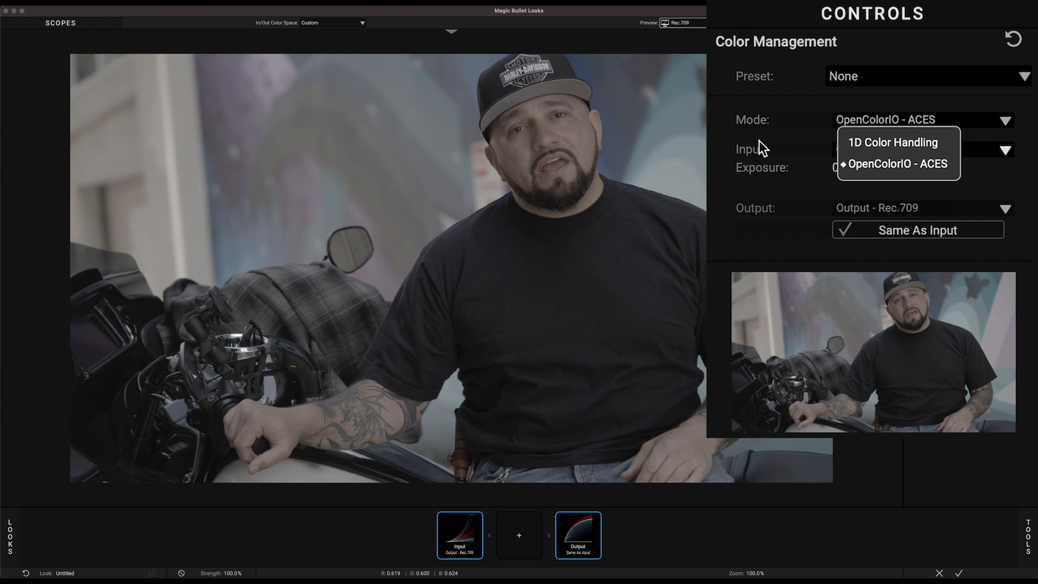
click(895, 163)
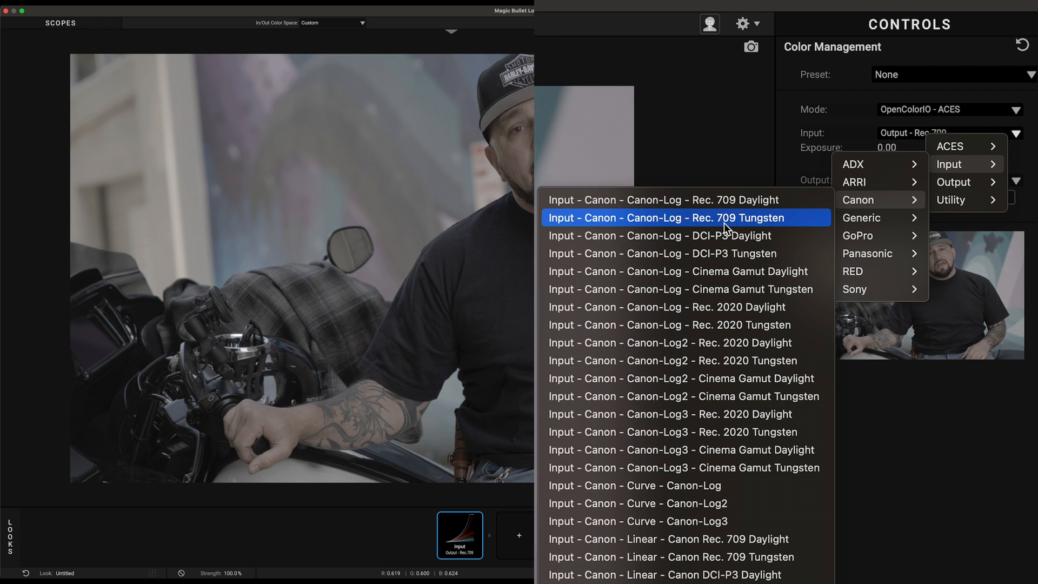
mouse_move(725, 378)
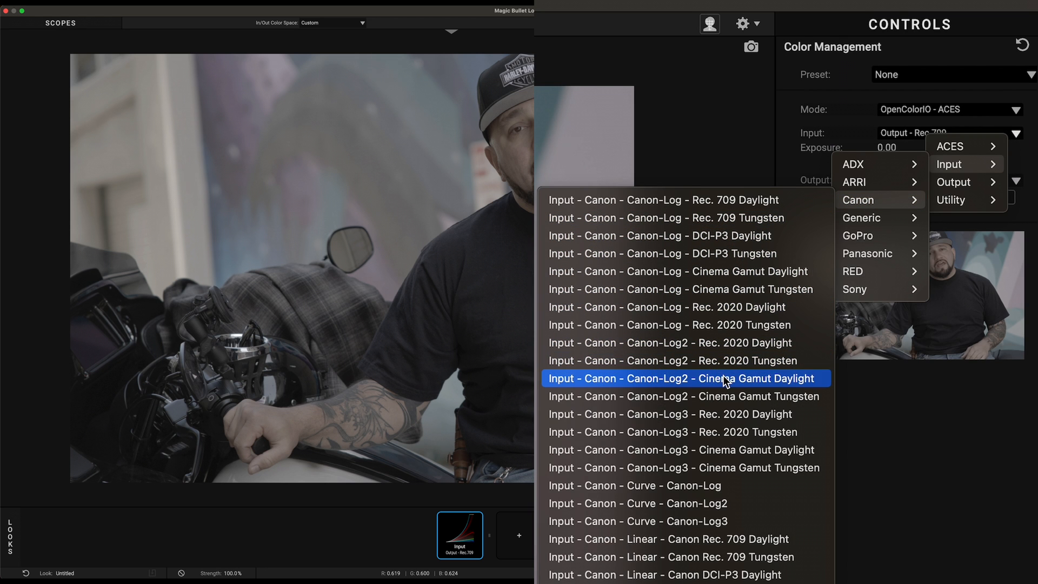
click(686, 378)
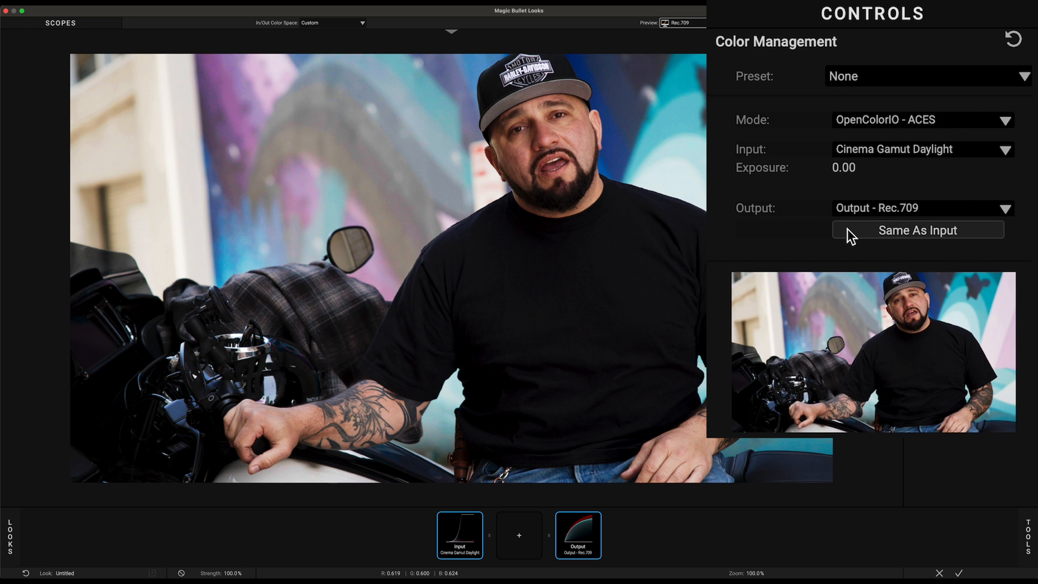
- Check the output and preview displays, previewing sRGB before returning to Rec.709, then apply the look
click(920, 207)
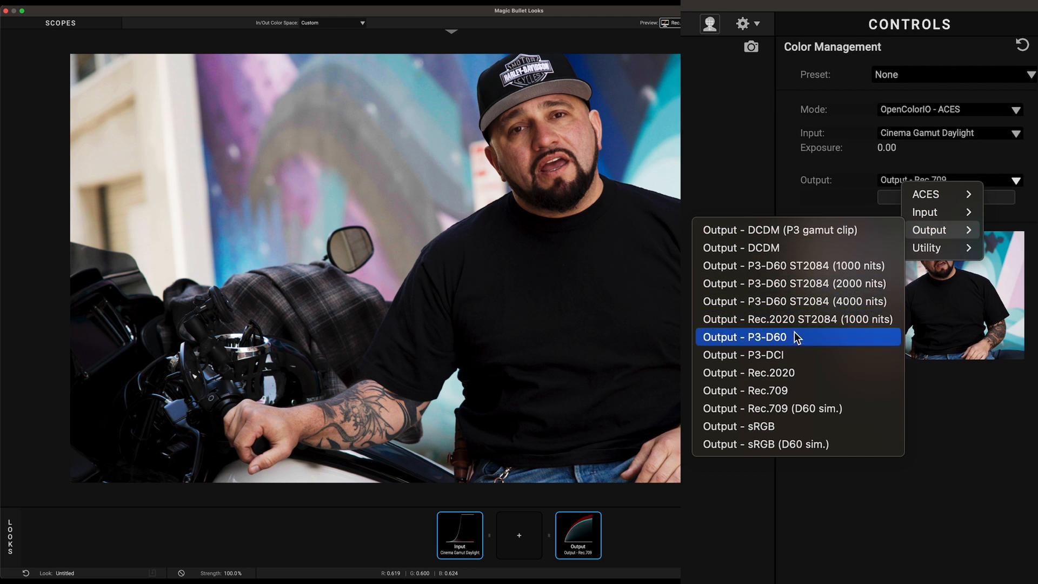
mouse_move(796, 353)
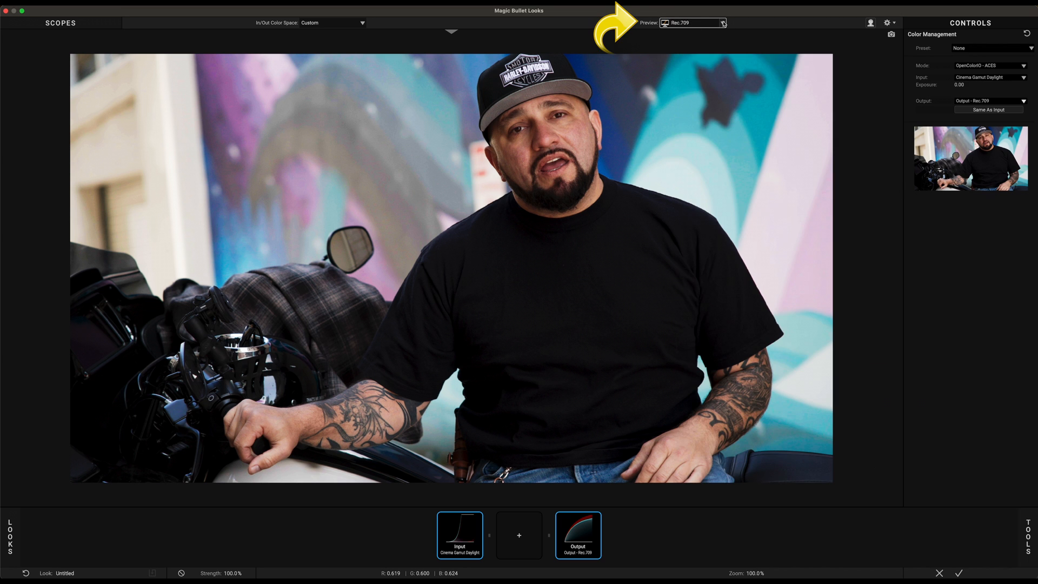
click(722, 22)
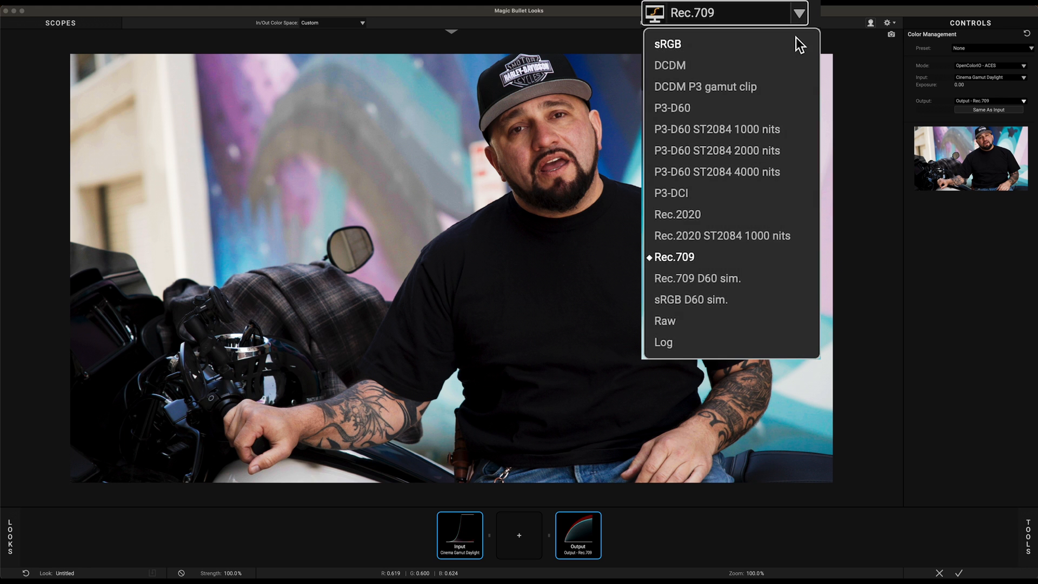
click(666, 44)
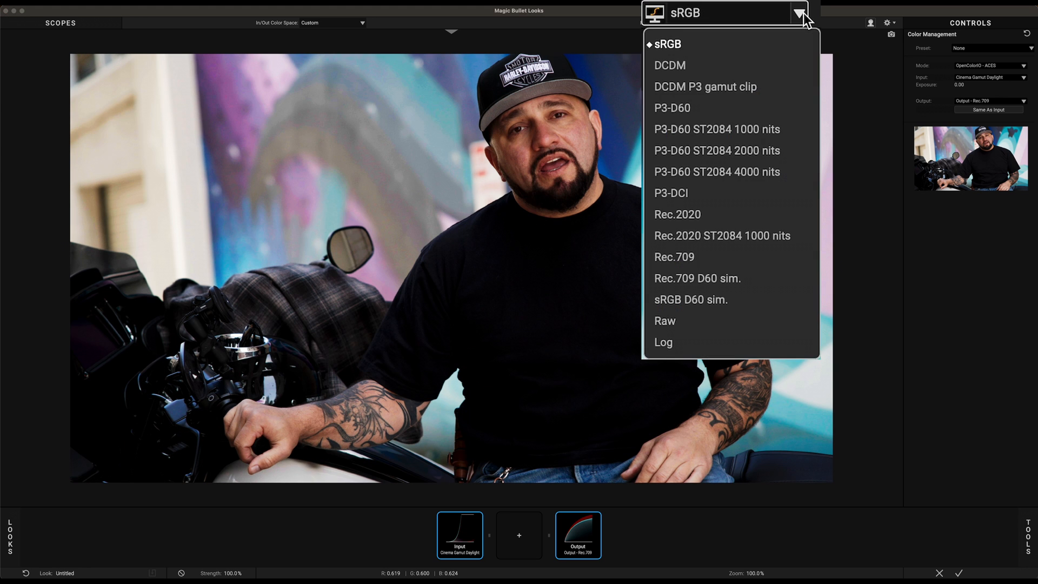
mouse_move(726, 198)
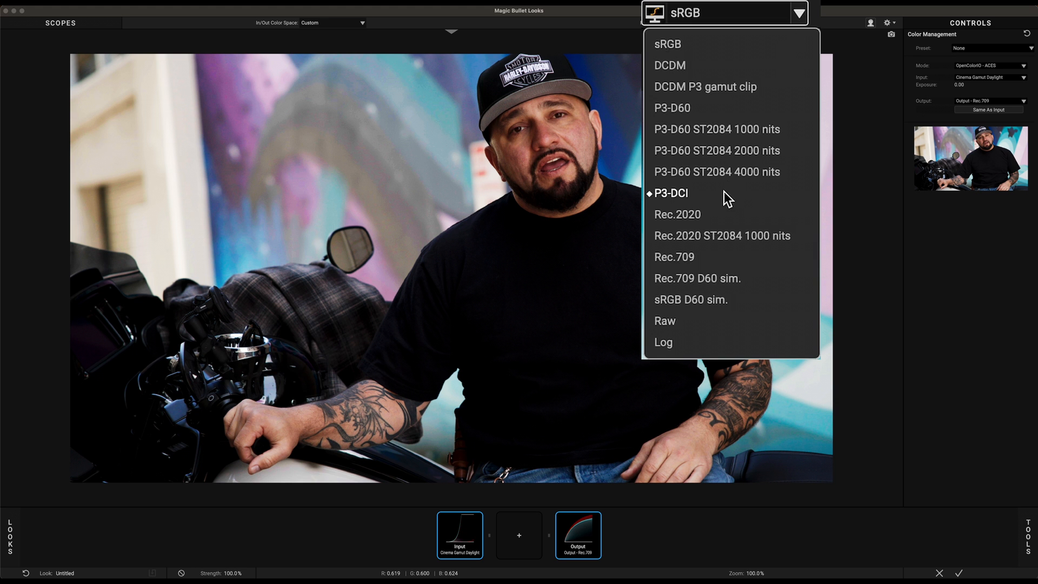
click(674, 257)
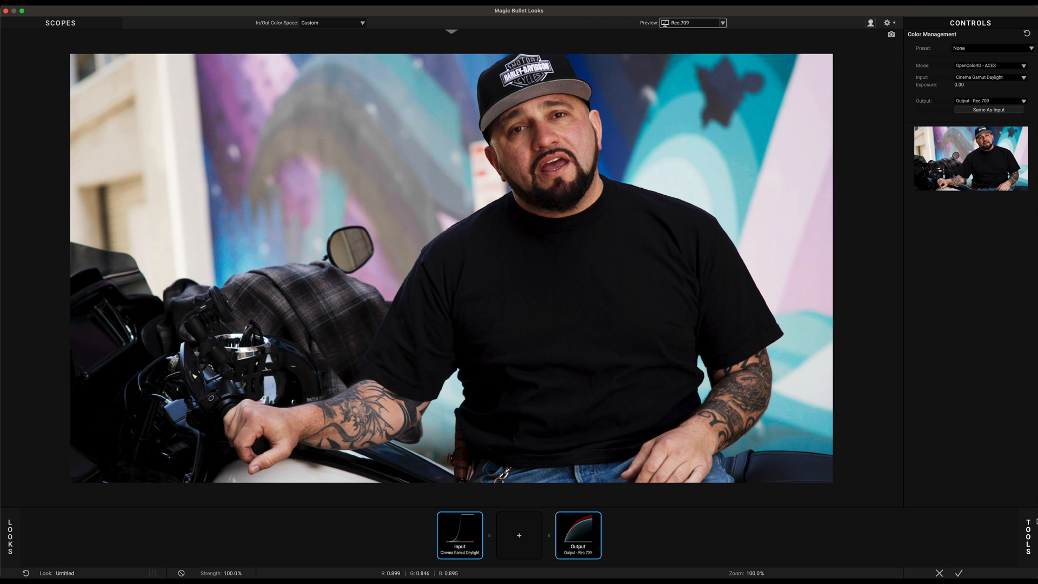
click(518, 534)
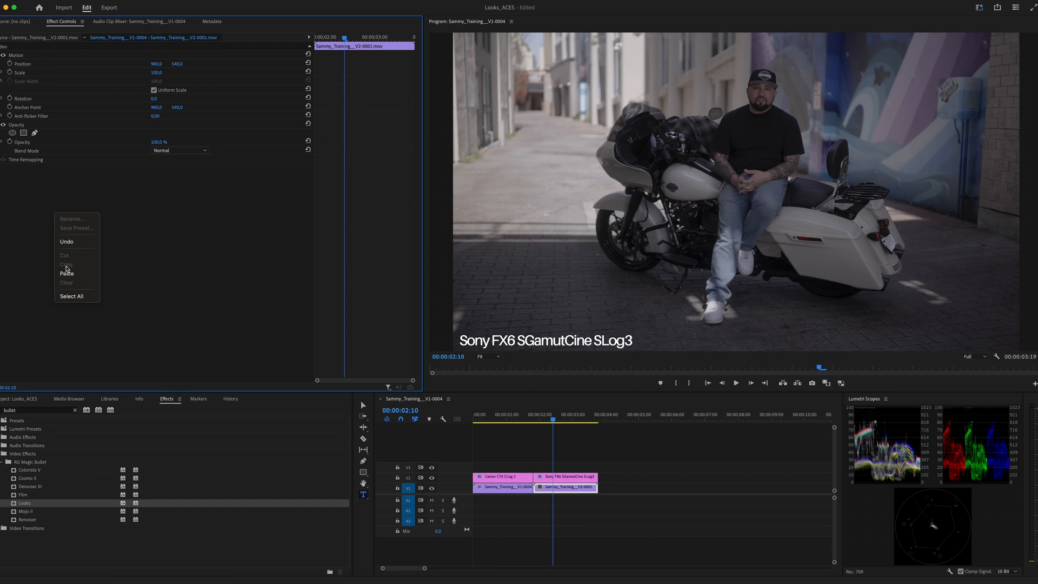
- Paste Looks onto the Sony FX6 clip, retag its input as Sony log, and view the result
click(66, 274)
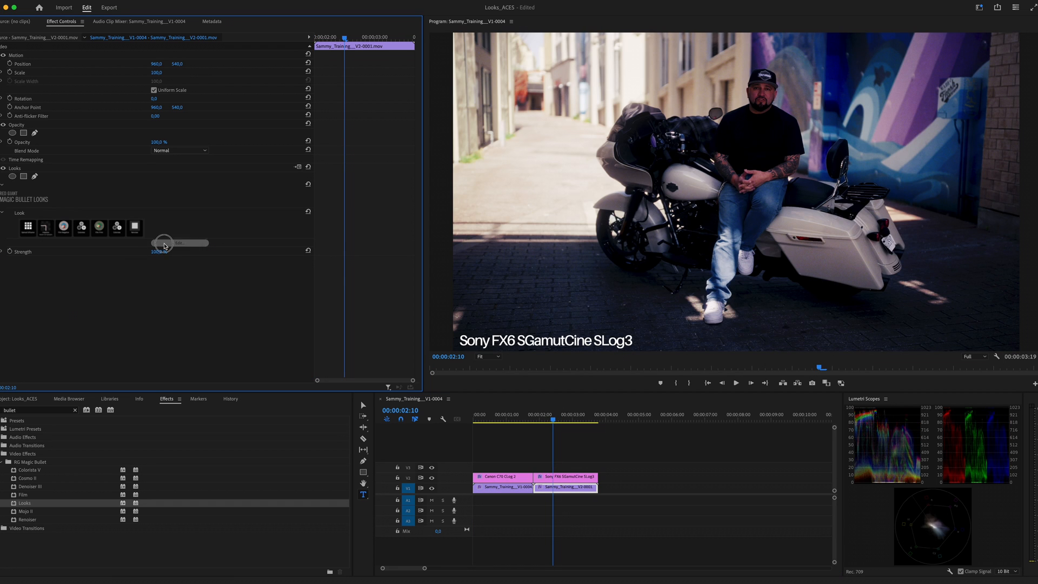
click(183, 242)
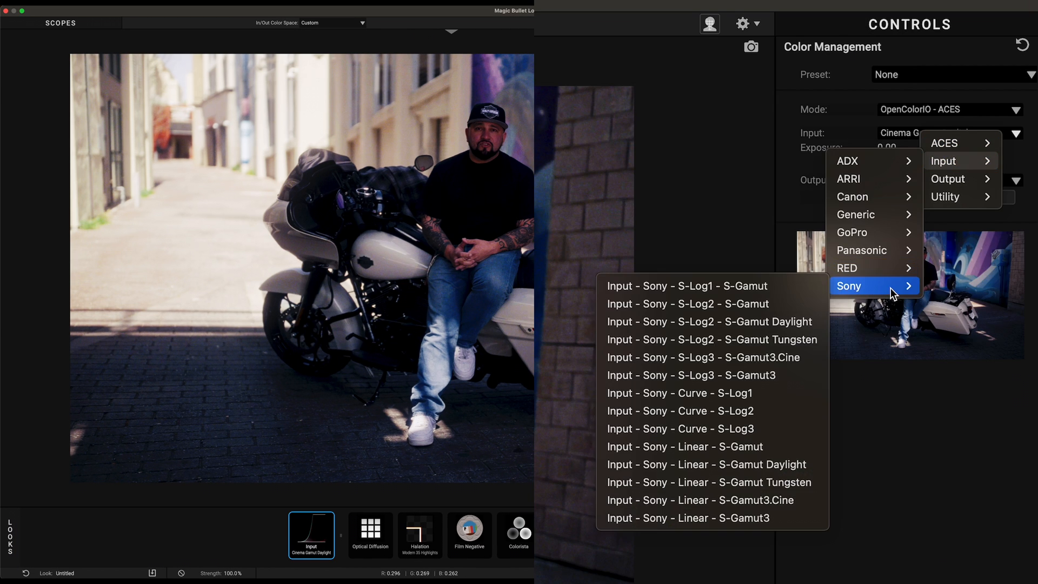
click(702, 357)
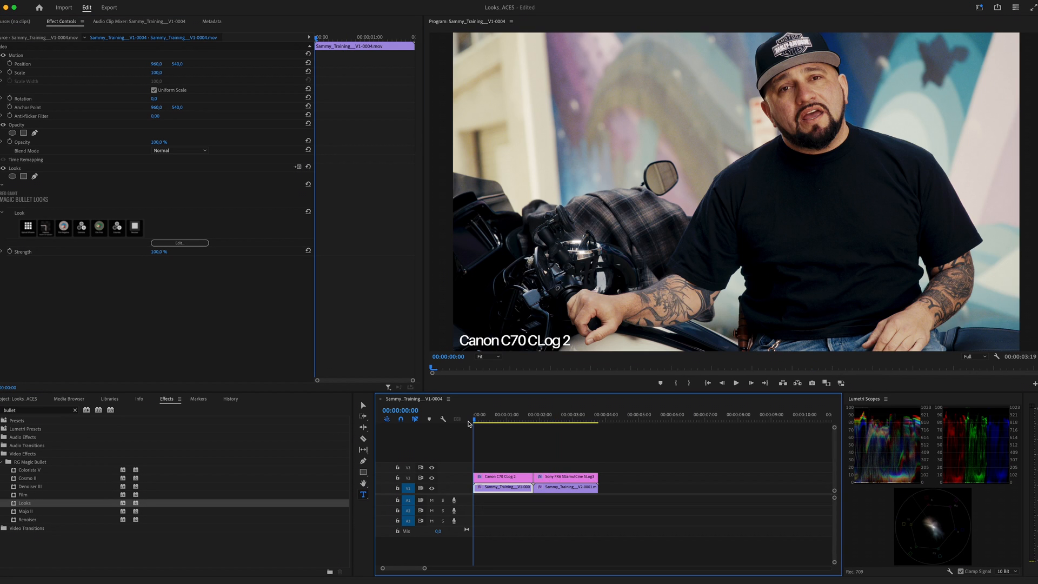
click(533, 410)
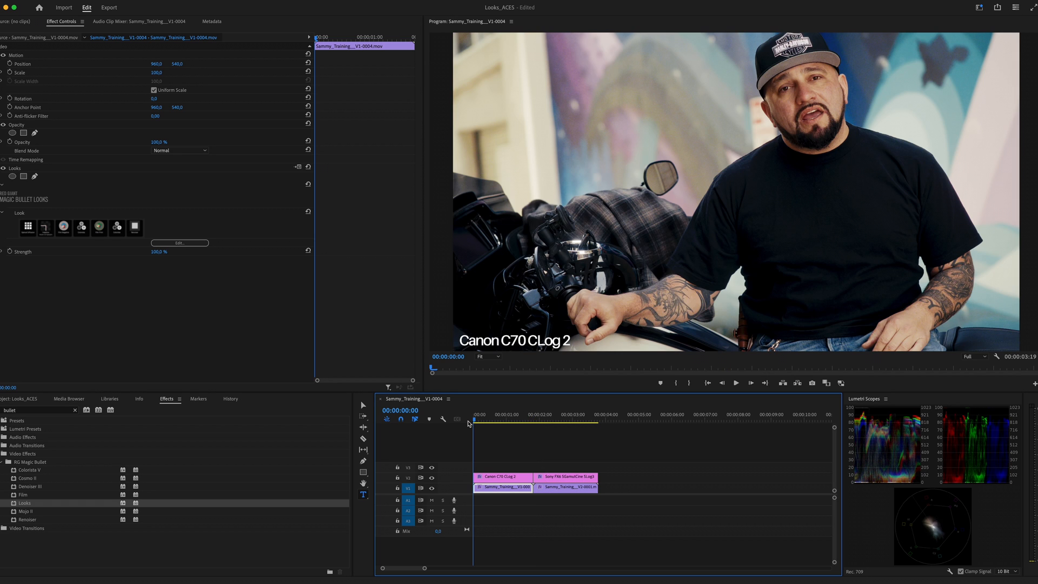
click(533, 413)
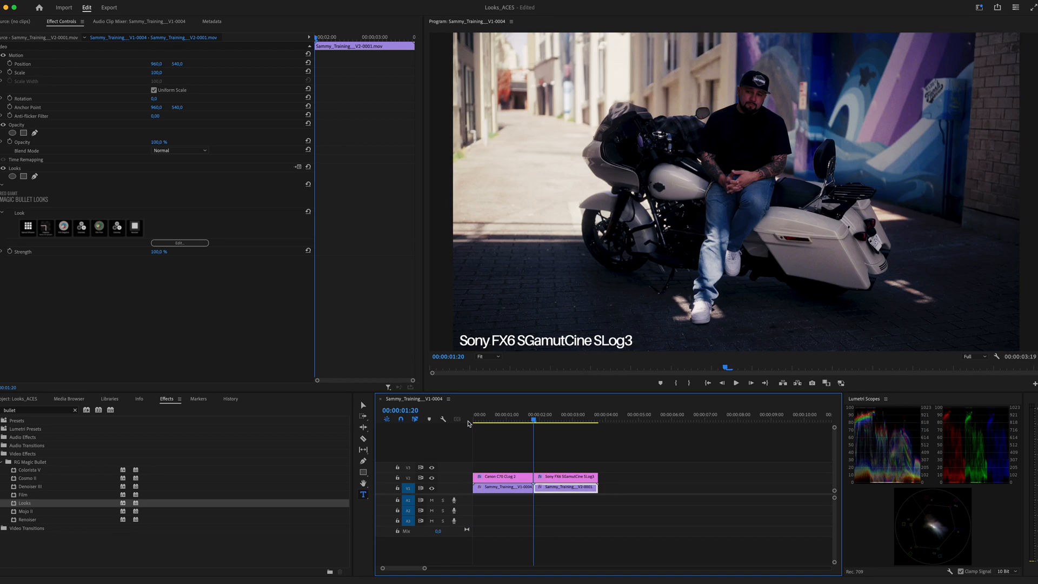
click(474, 414)
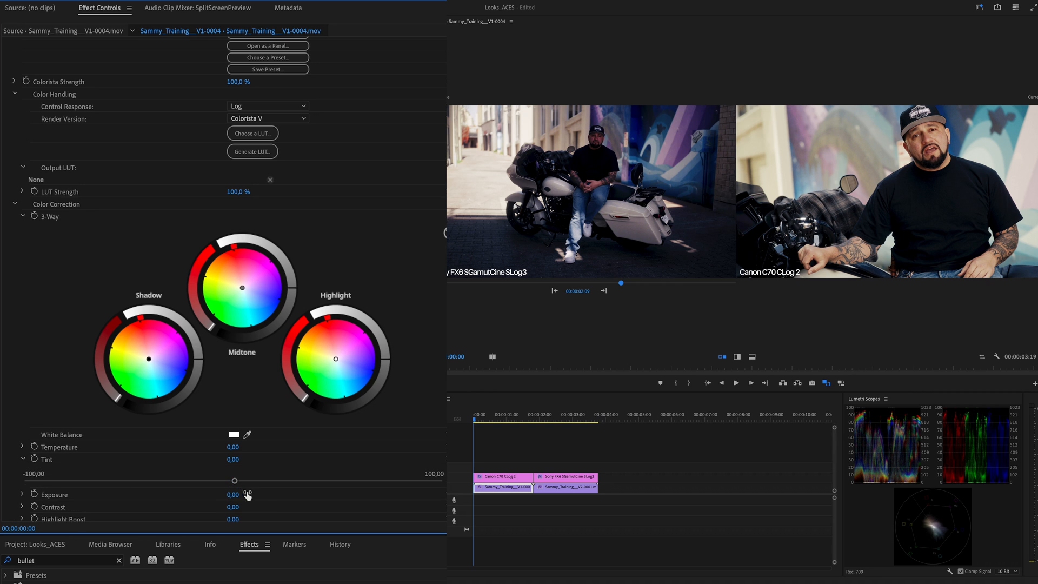
- Set Colorista V tint to 75 and highlight regions to about -25, then fine-tune the tint
drag(233, 480, 425, 480)
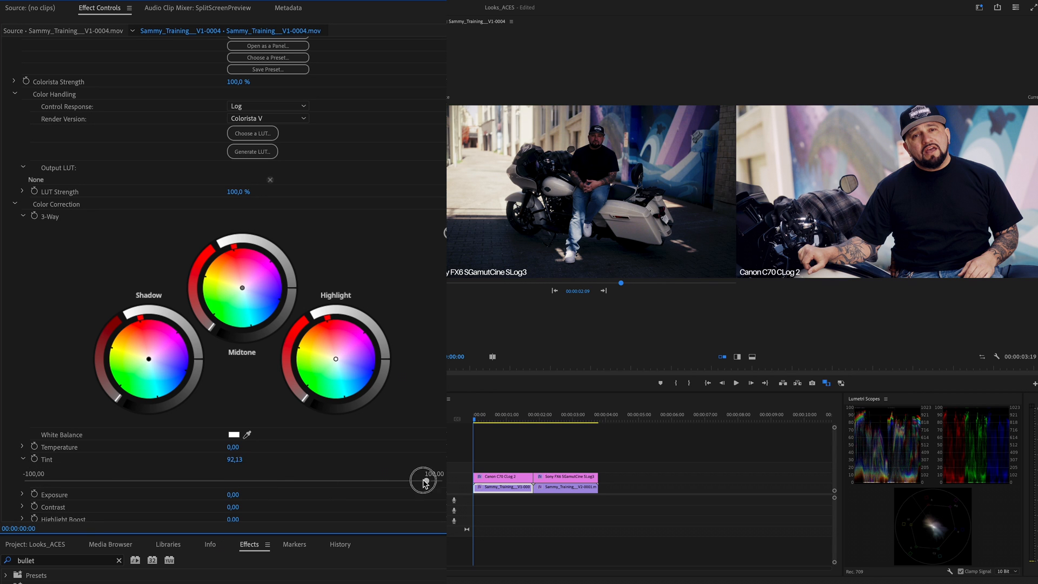
drag(427, 479, 390, 480)
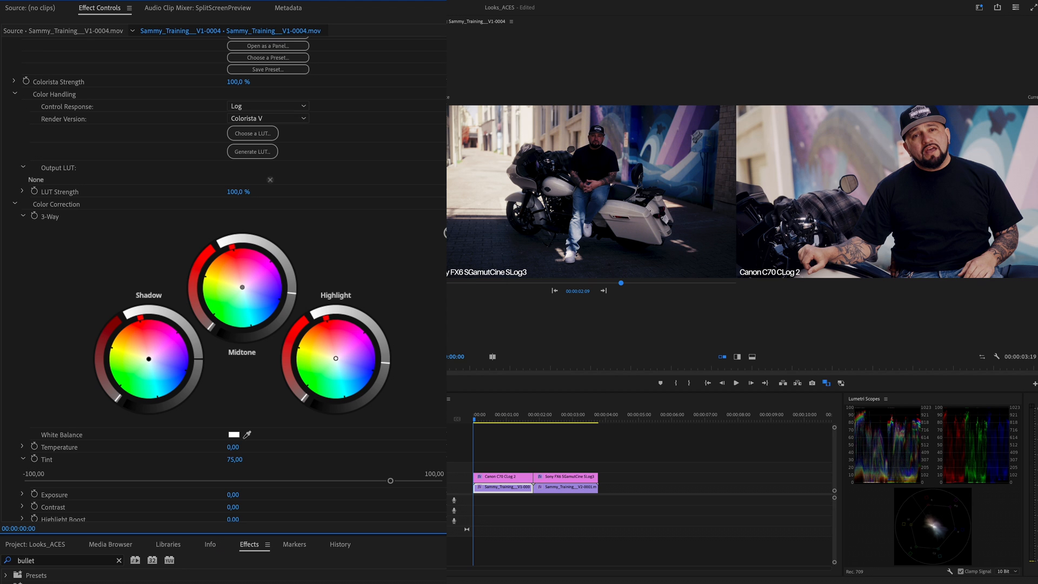
scroll(down, 3)
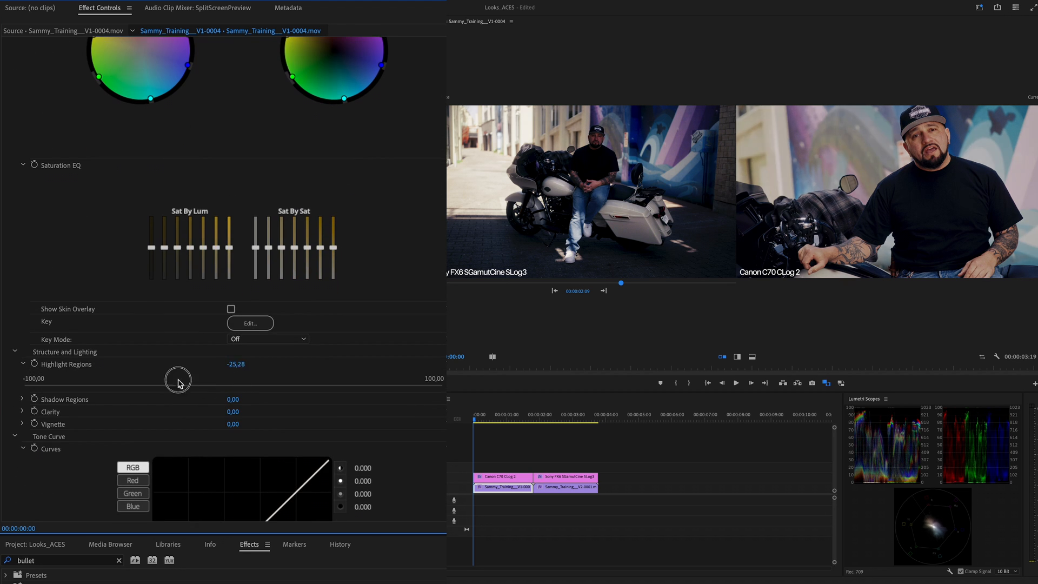
drag(179, 380, 99, 382)
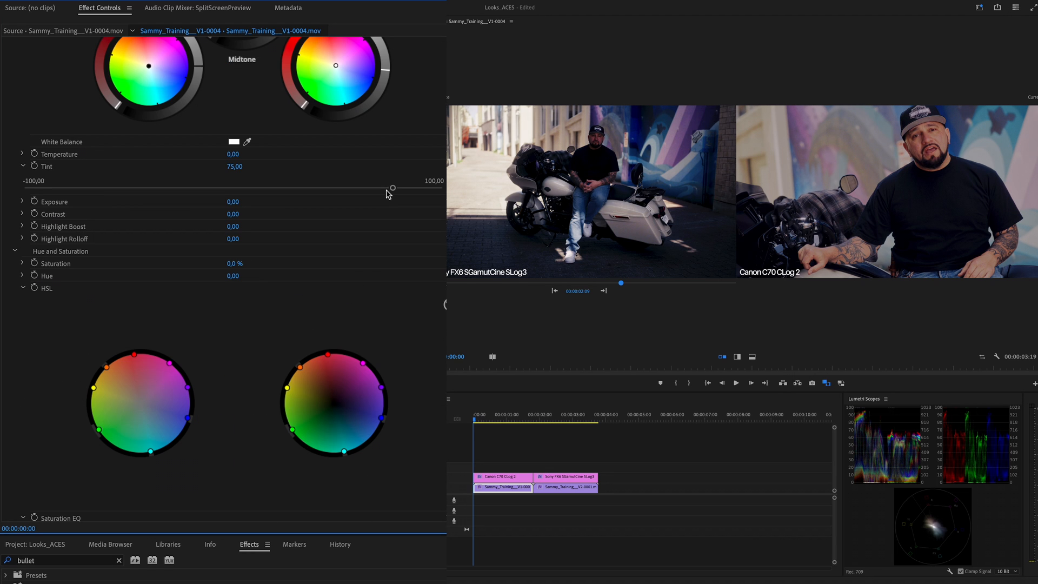
drag(392, 189, 366, 189)
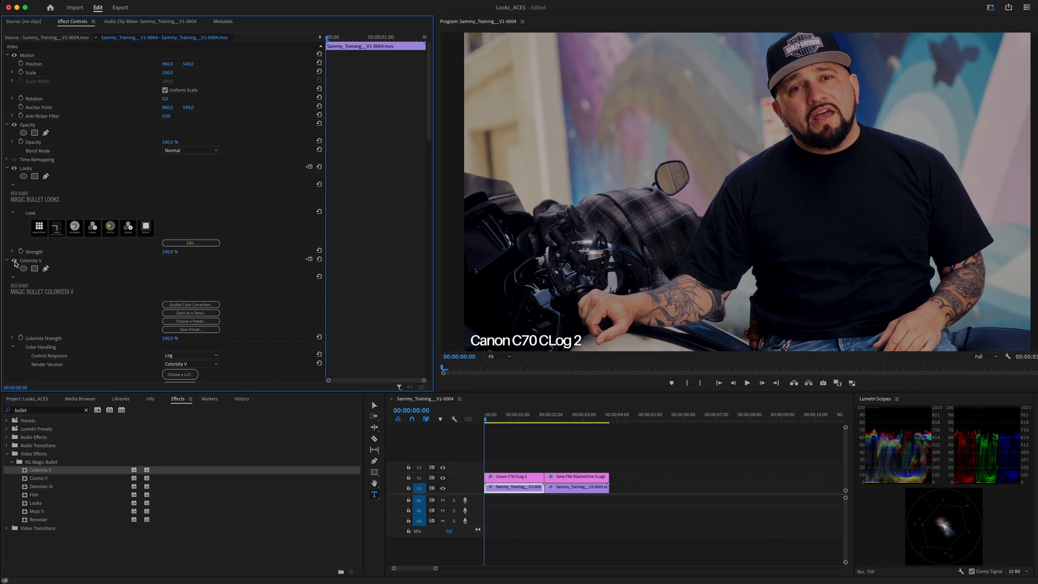
- Select the Sony clip and create a new transparent video project item
click(6, 260)
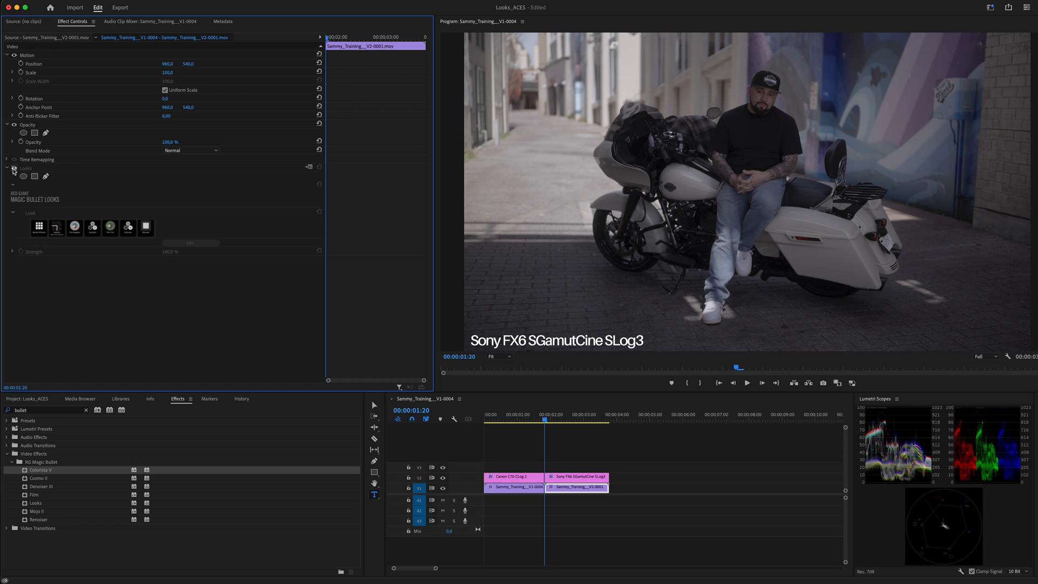
click(585, 554)
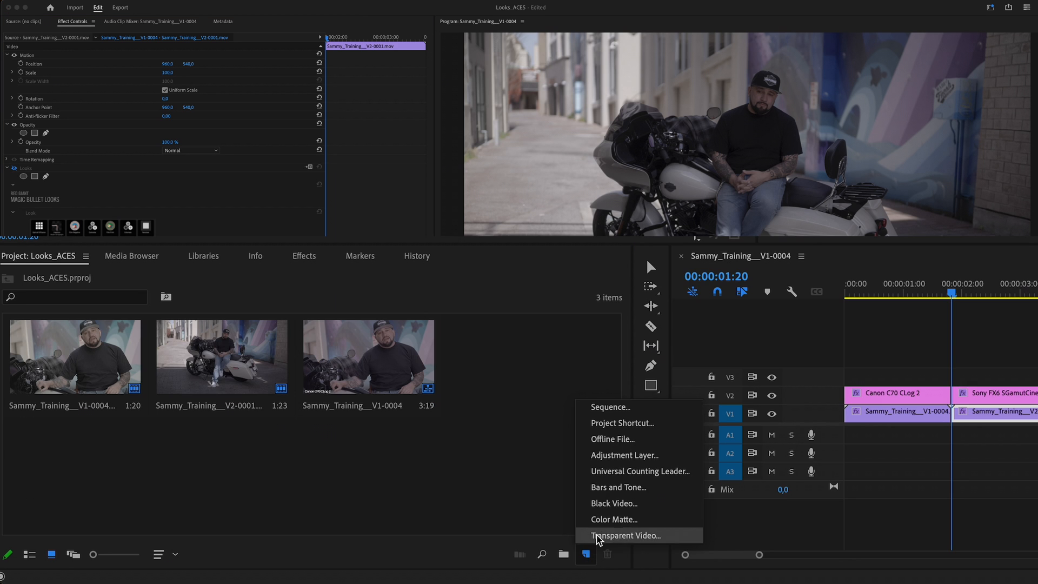
click(623, 454)
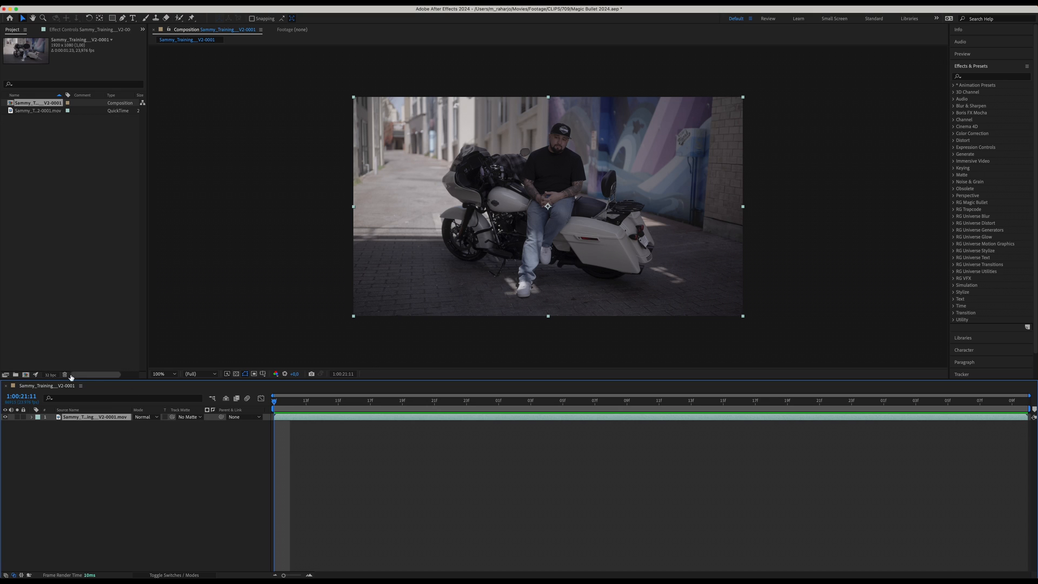
- Set the Color Engine to OCIO color managed and the OCIO configuration to ACES 1.3 Studio v1.0
click(50, 374)
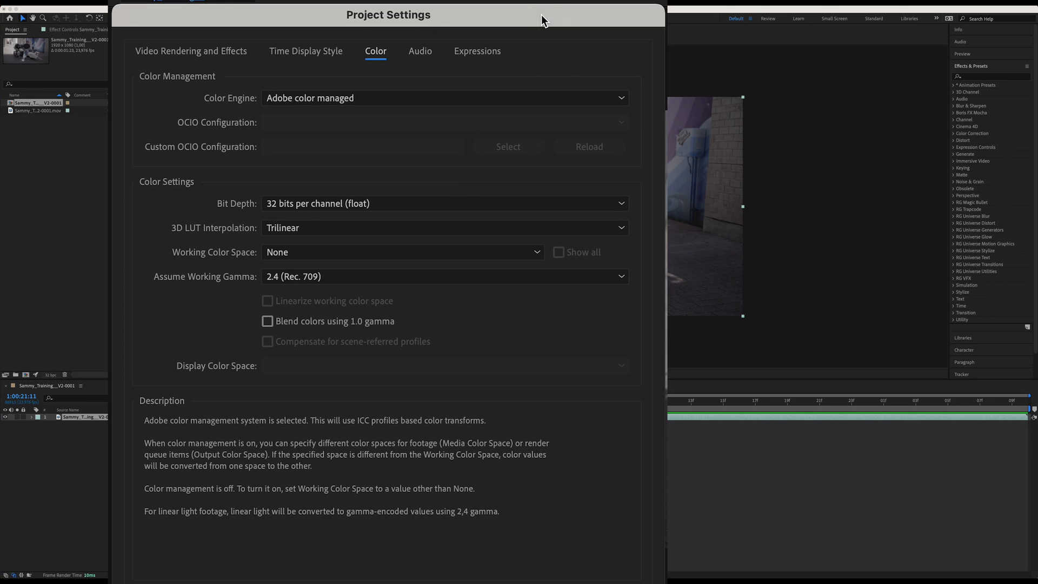
click(443, 98)
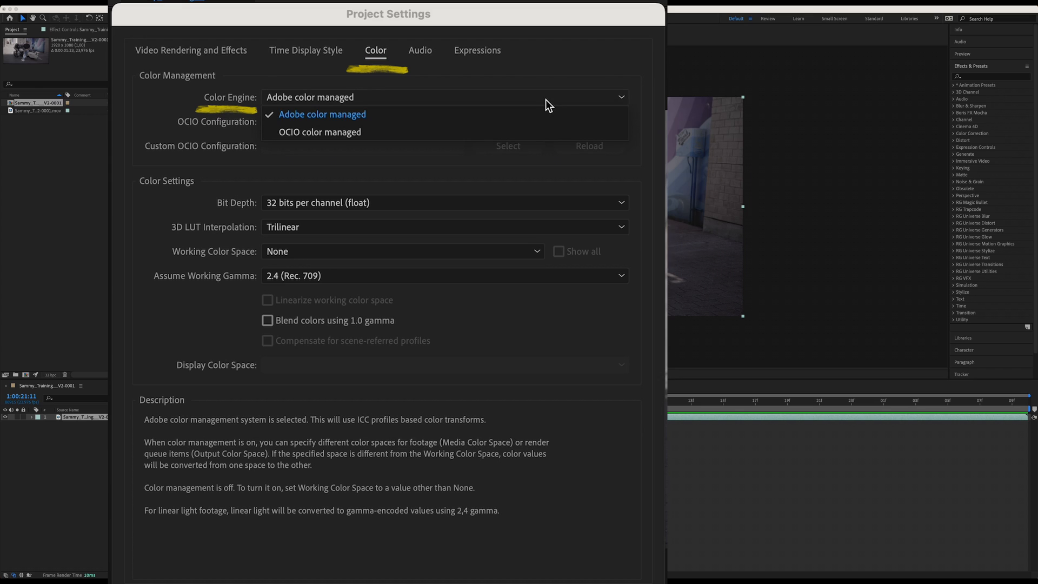
click(319, 132)
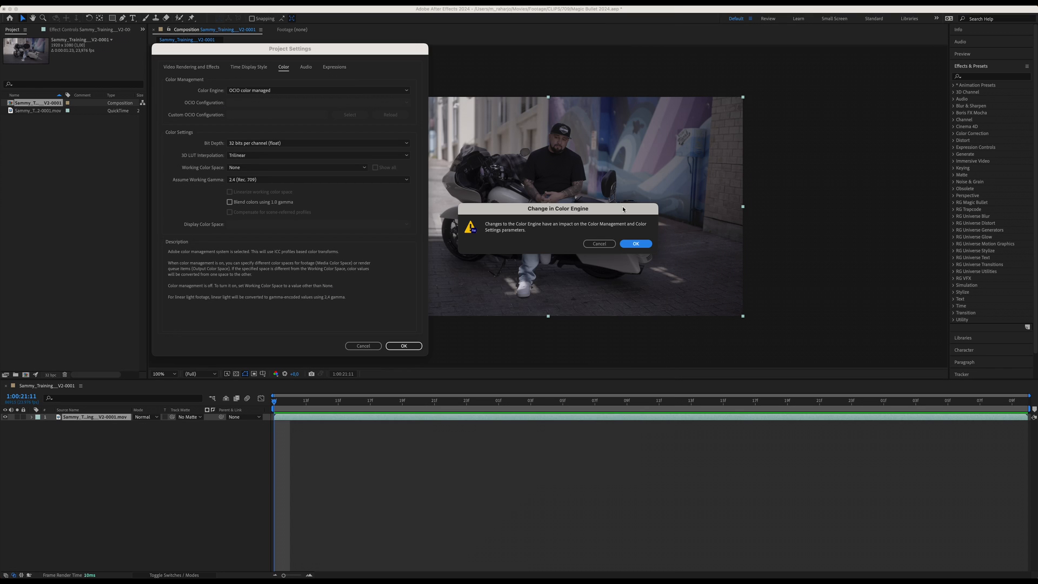
click(634, 242)
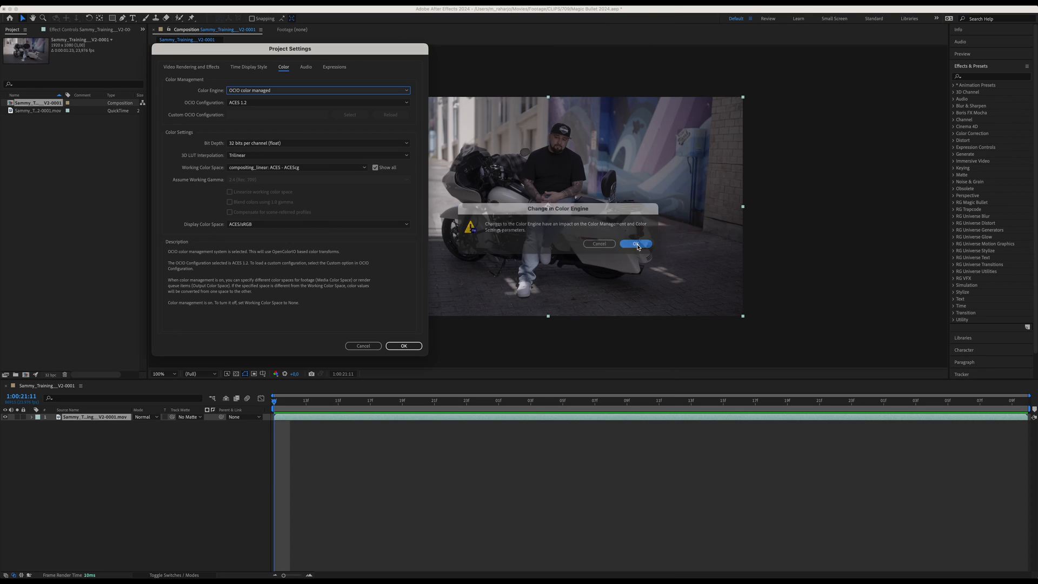
click(634, 243)
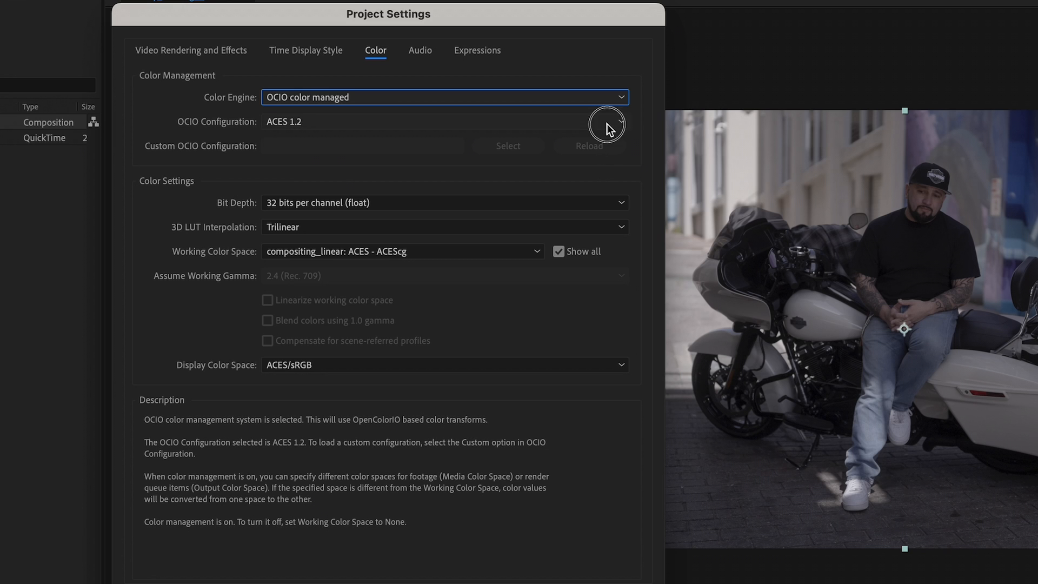
click(443, 121)
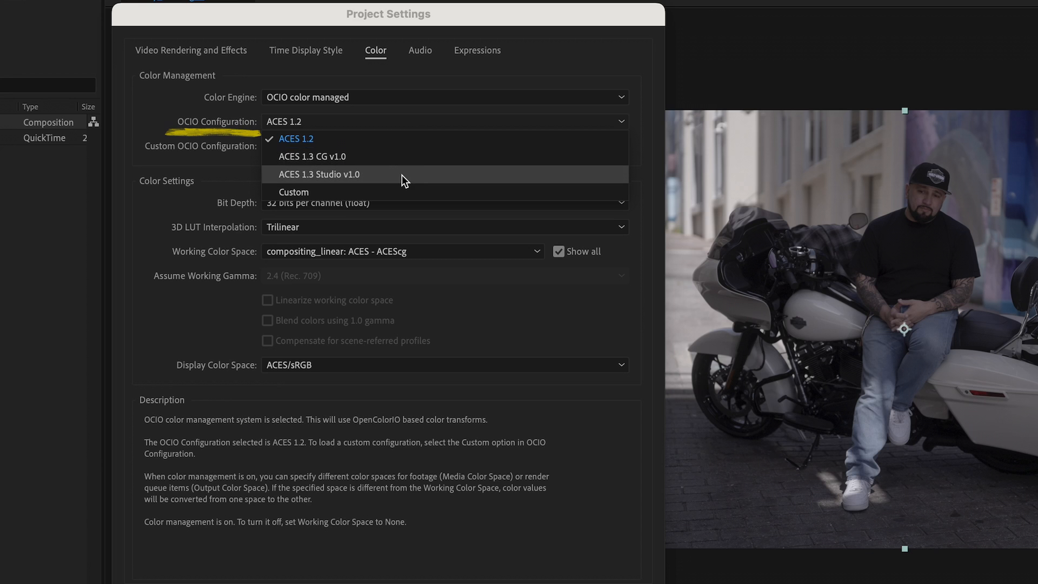
click(319, 174)
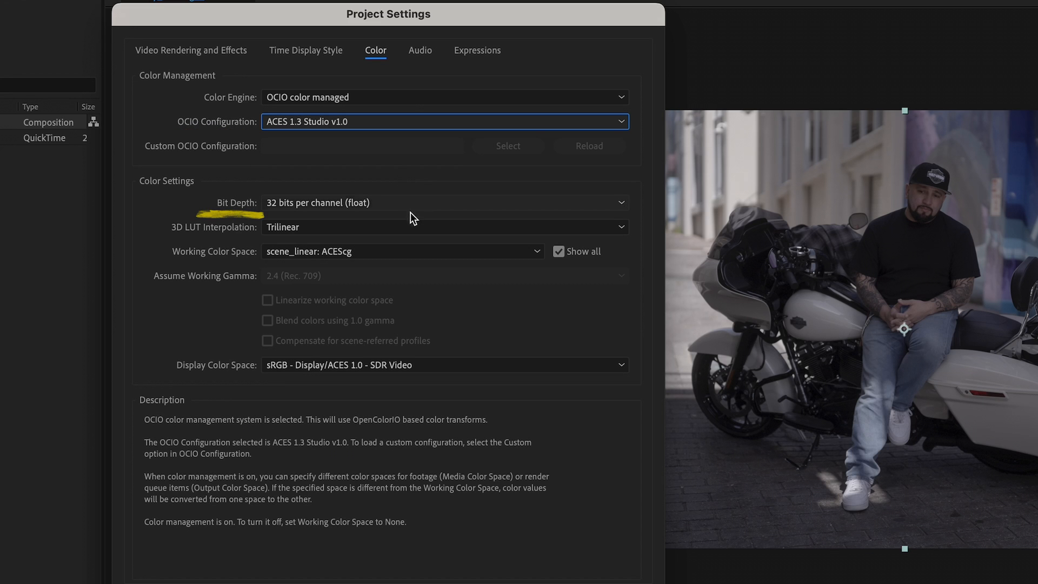
- Set Tetrahedral LUT interpolation, ACEScg working space and Rec.1886 Rec.709 SDR display, then apply
click(443, 226)
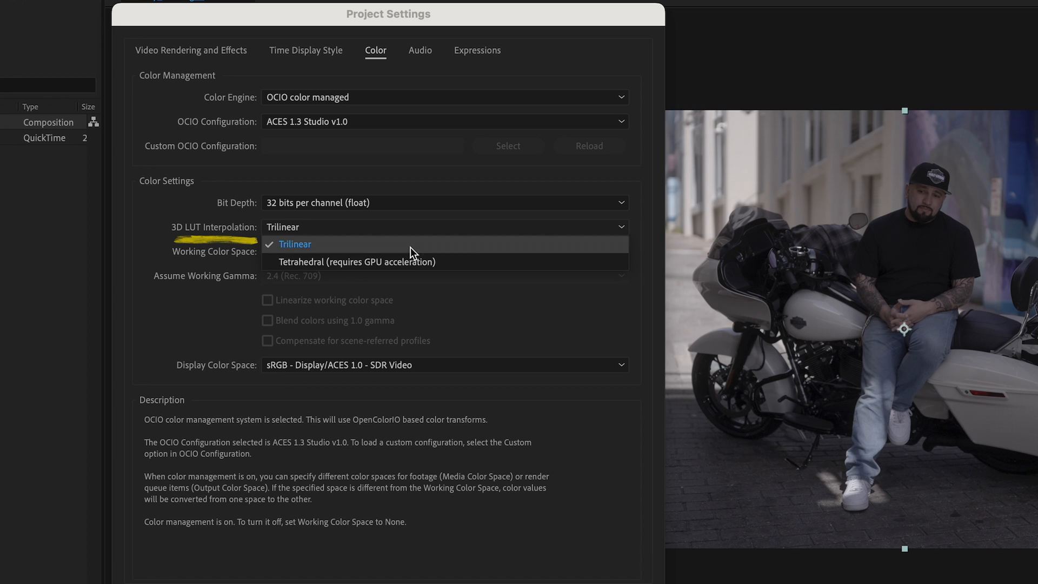
click(357, 261)
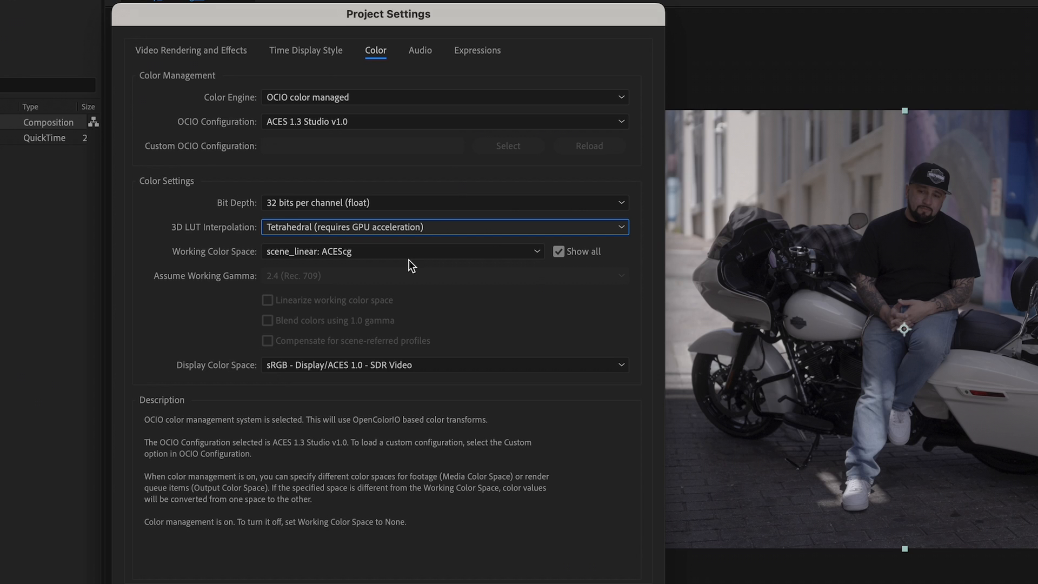
click(362, 168)
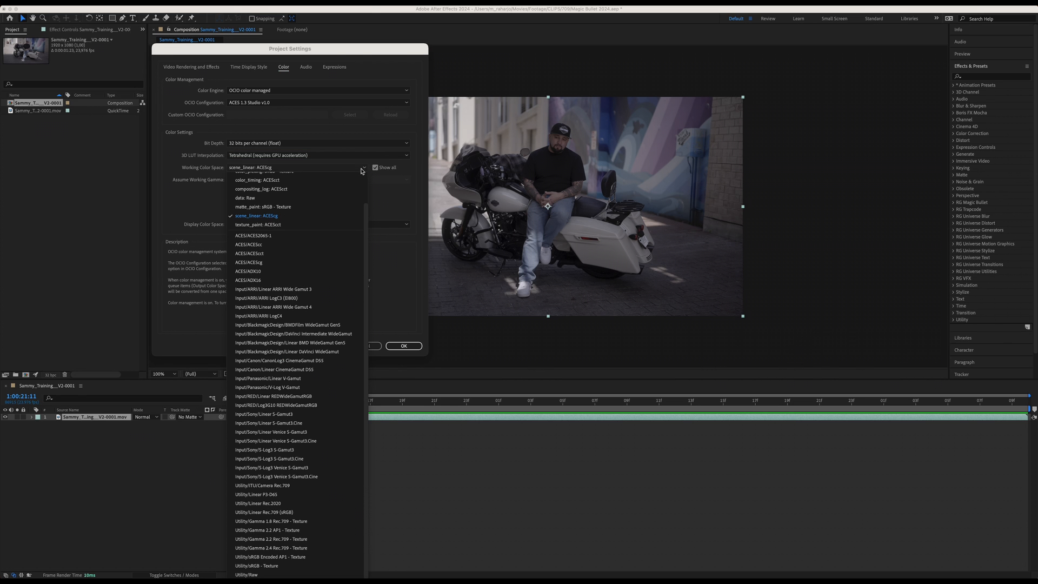
click(256, 215)
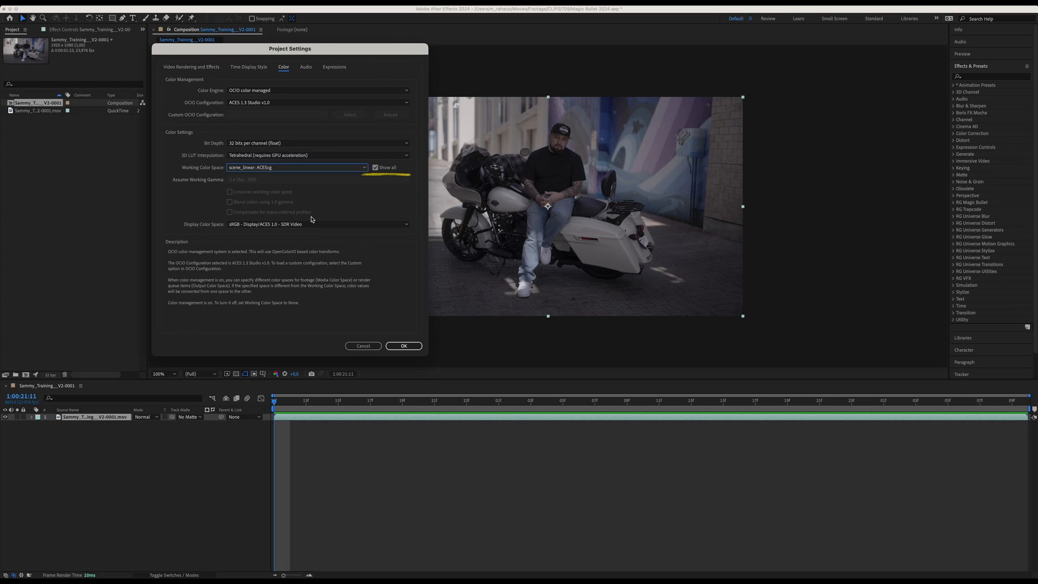
click(318, 223)
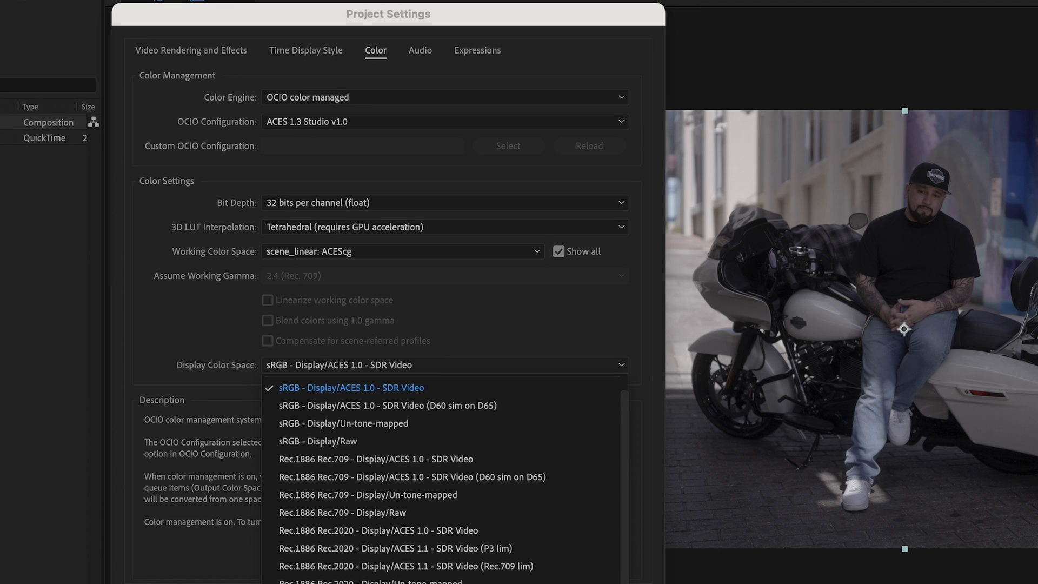
mouse_move(434, 366)
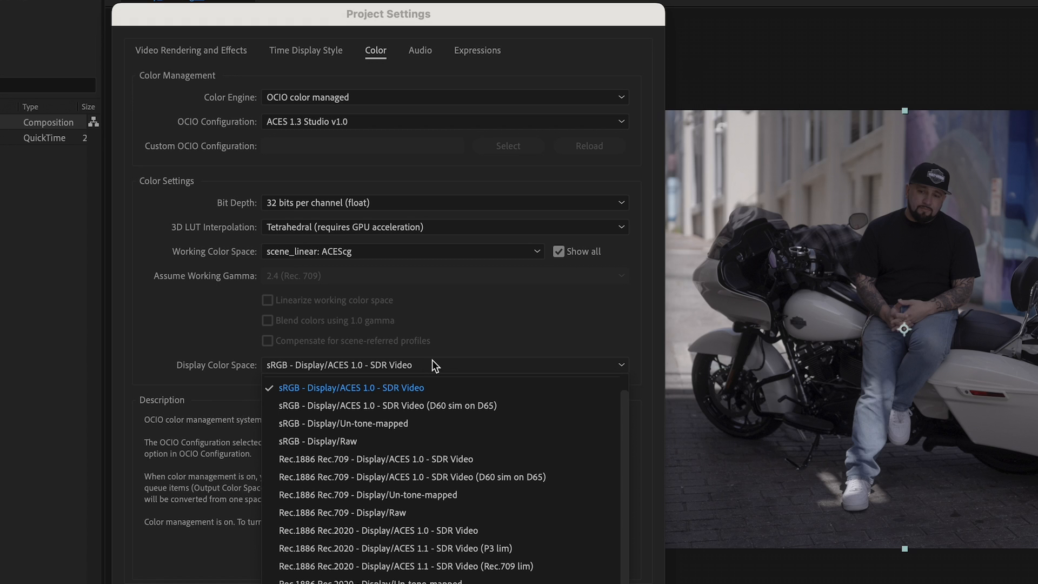
mouse_move(415, 458)
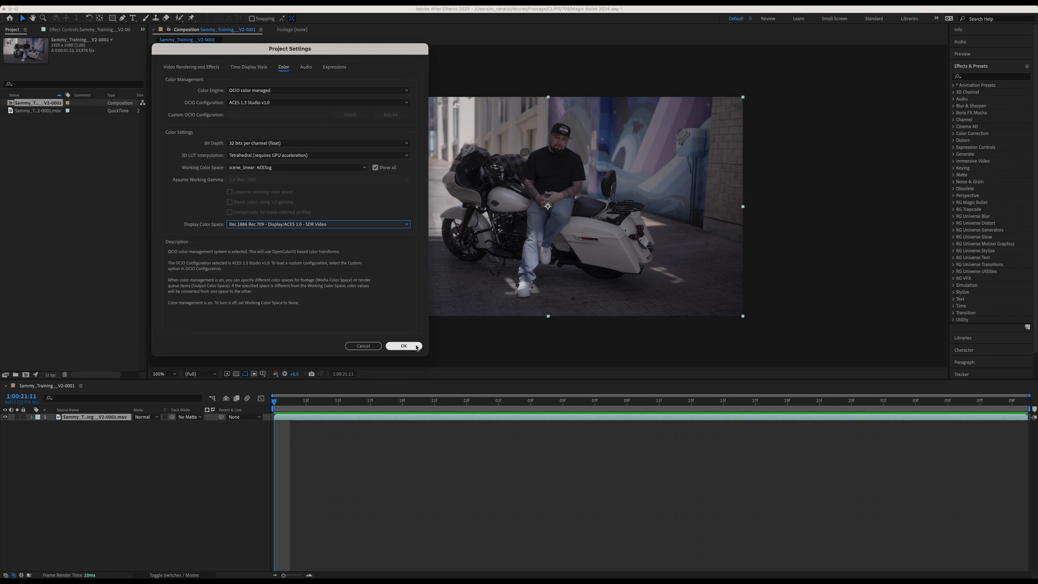
click(404, 345)
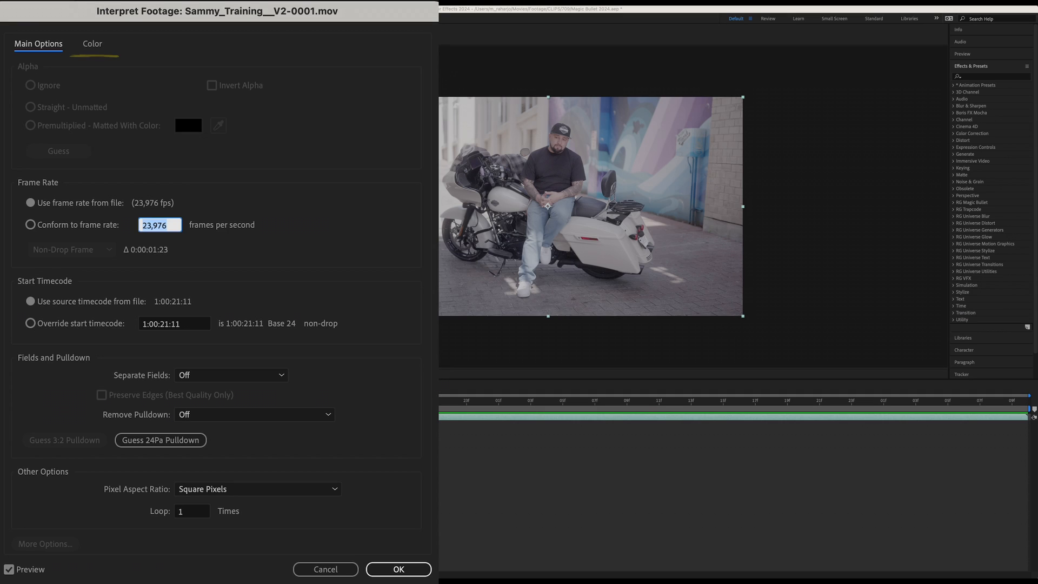
- Override the clip's media color space to Input/Sony/S-Log3 S-Gamut3.Cine
click(92, 44)
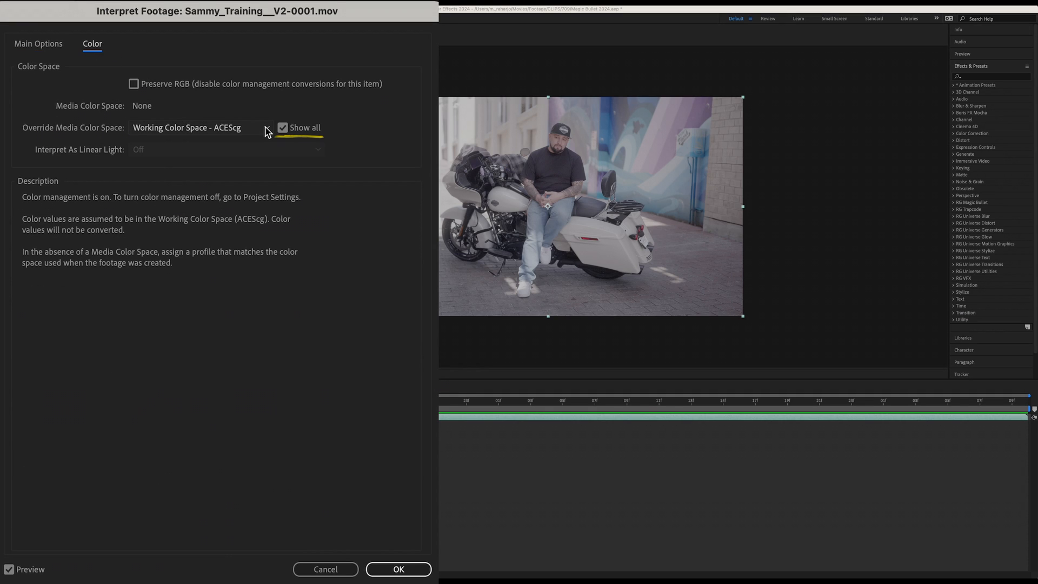
click(191, 127)
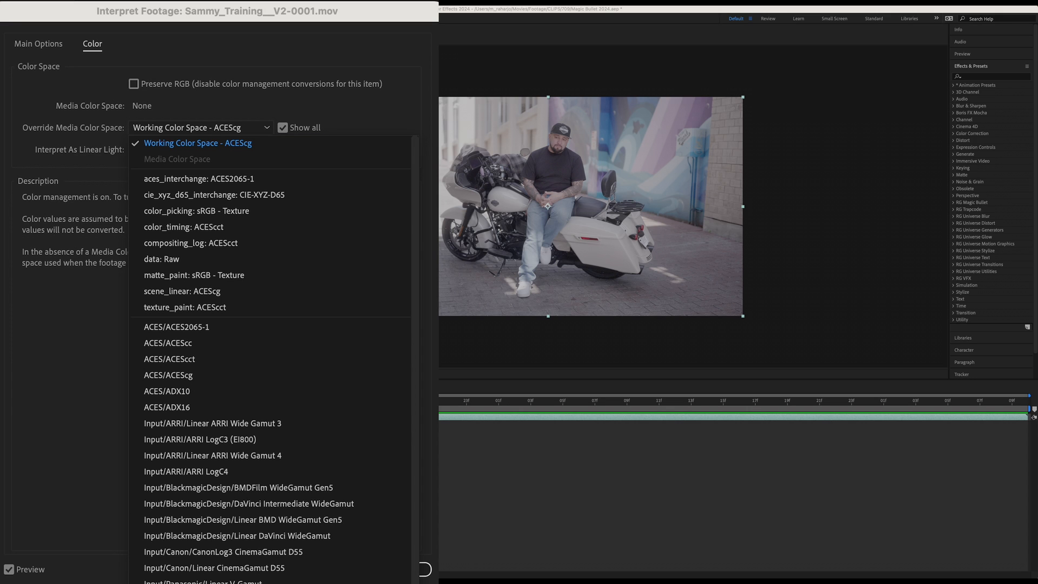
mouse_move(268, 131)
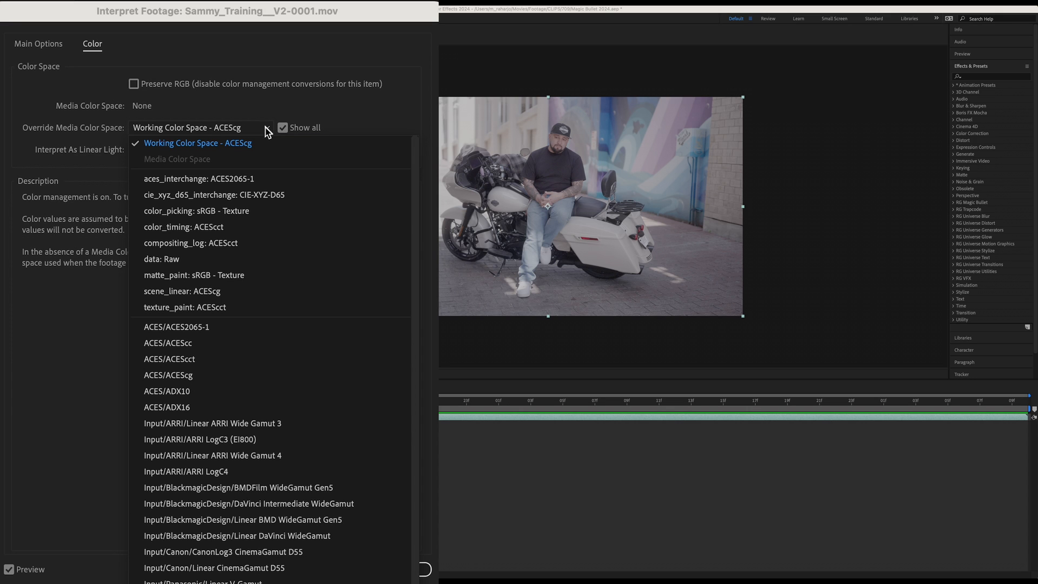
scroll(down, 3)
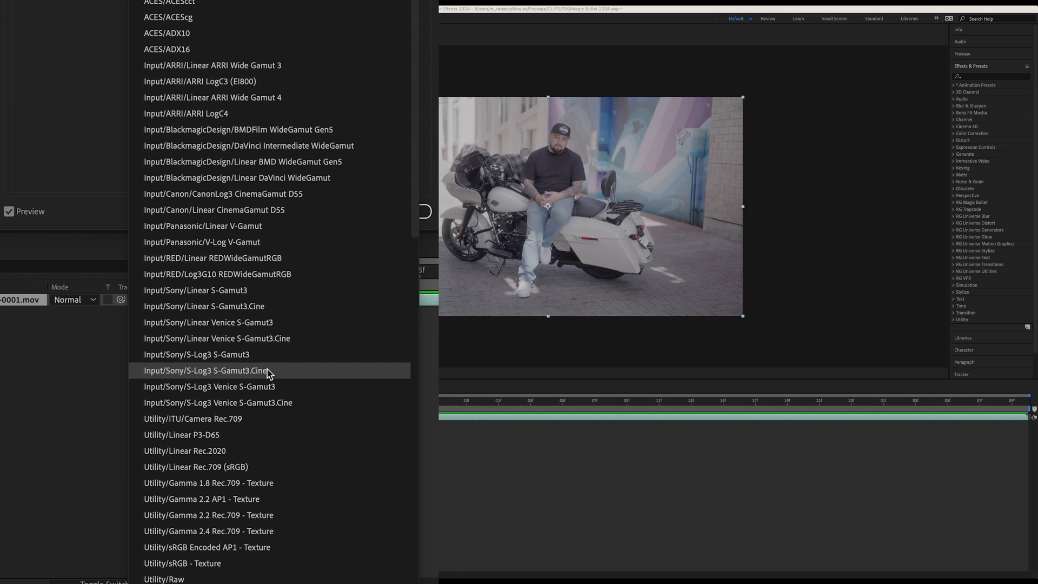
click(205, 369)
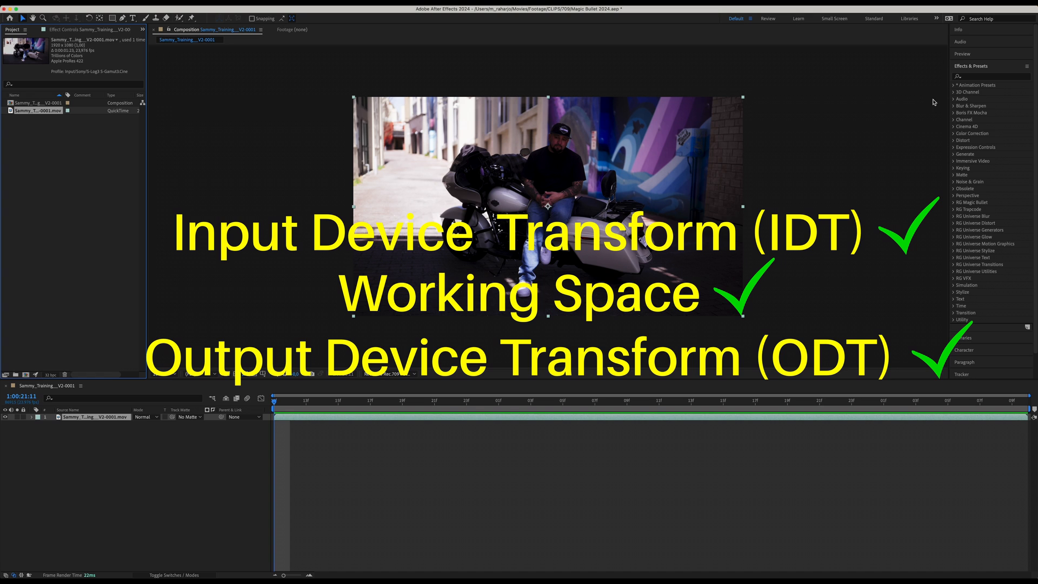
- Apply Magic Bullet Looks, keep Project Settings ACEScg in/out color space, and open the Looks drawer
text(looks)
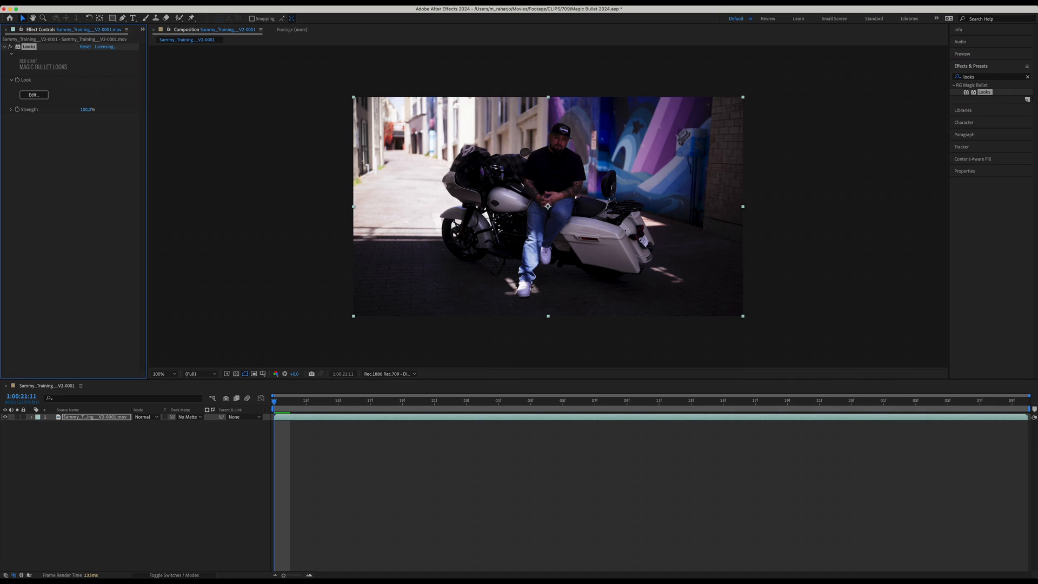
click(34, 94)
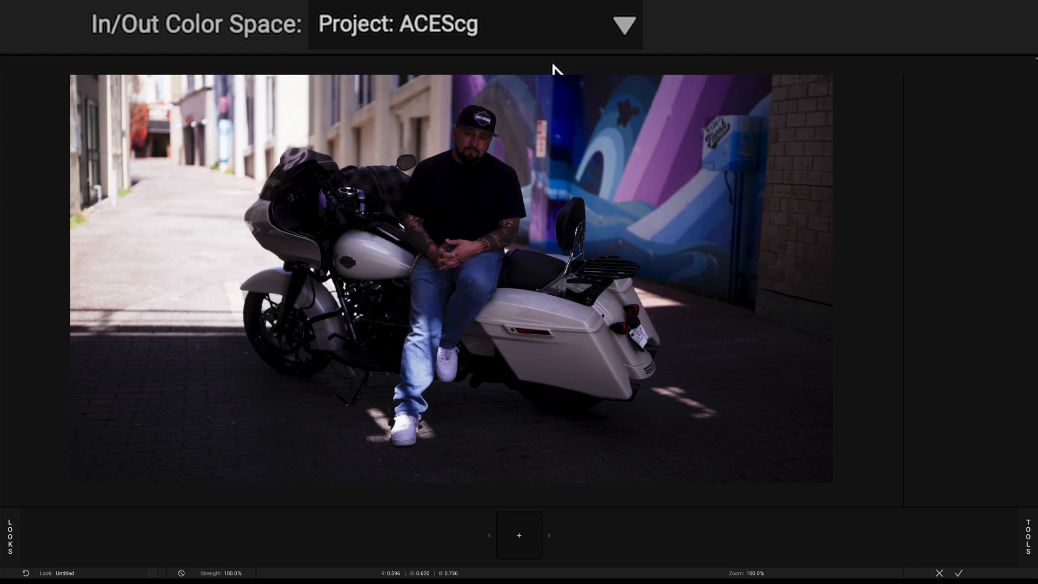
click(620, 24)
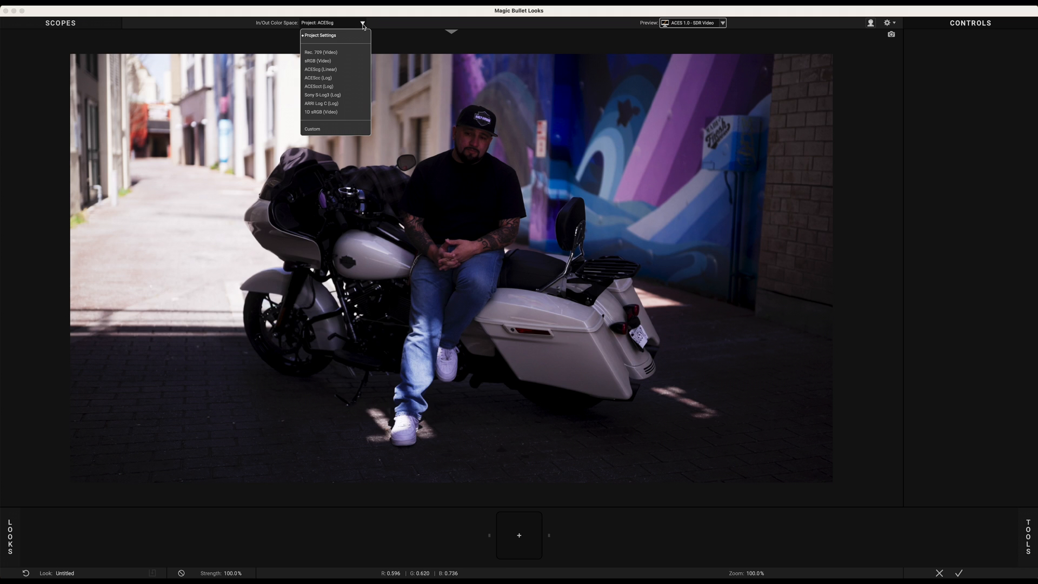
click(362, 22)
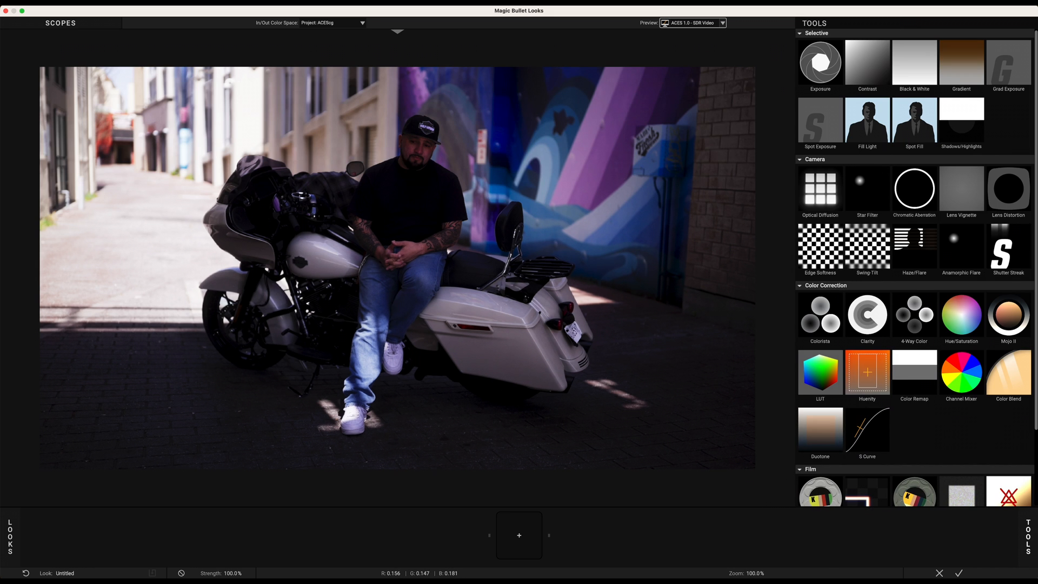
click(9, 534)
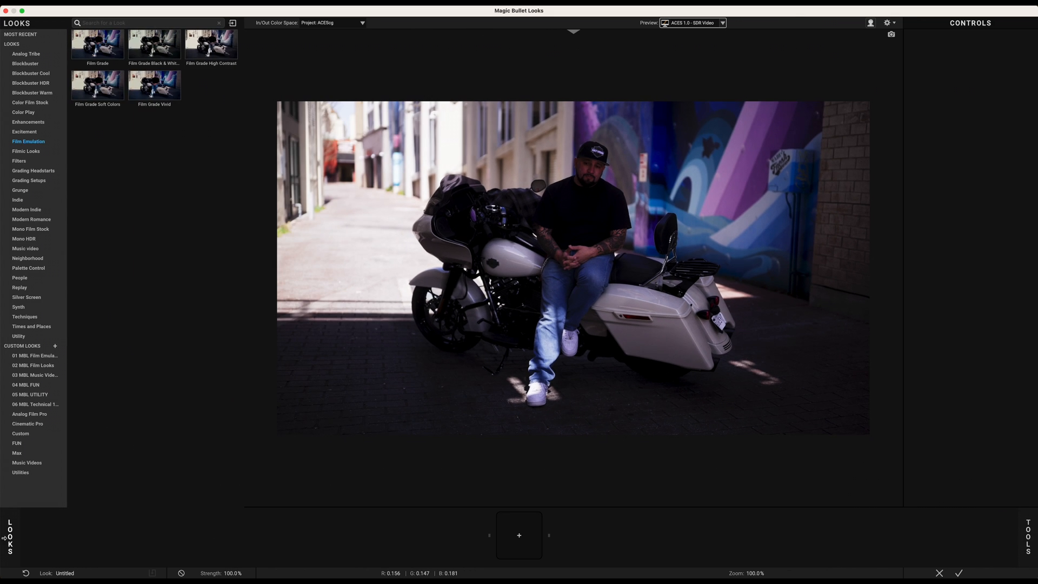